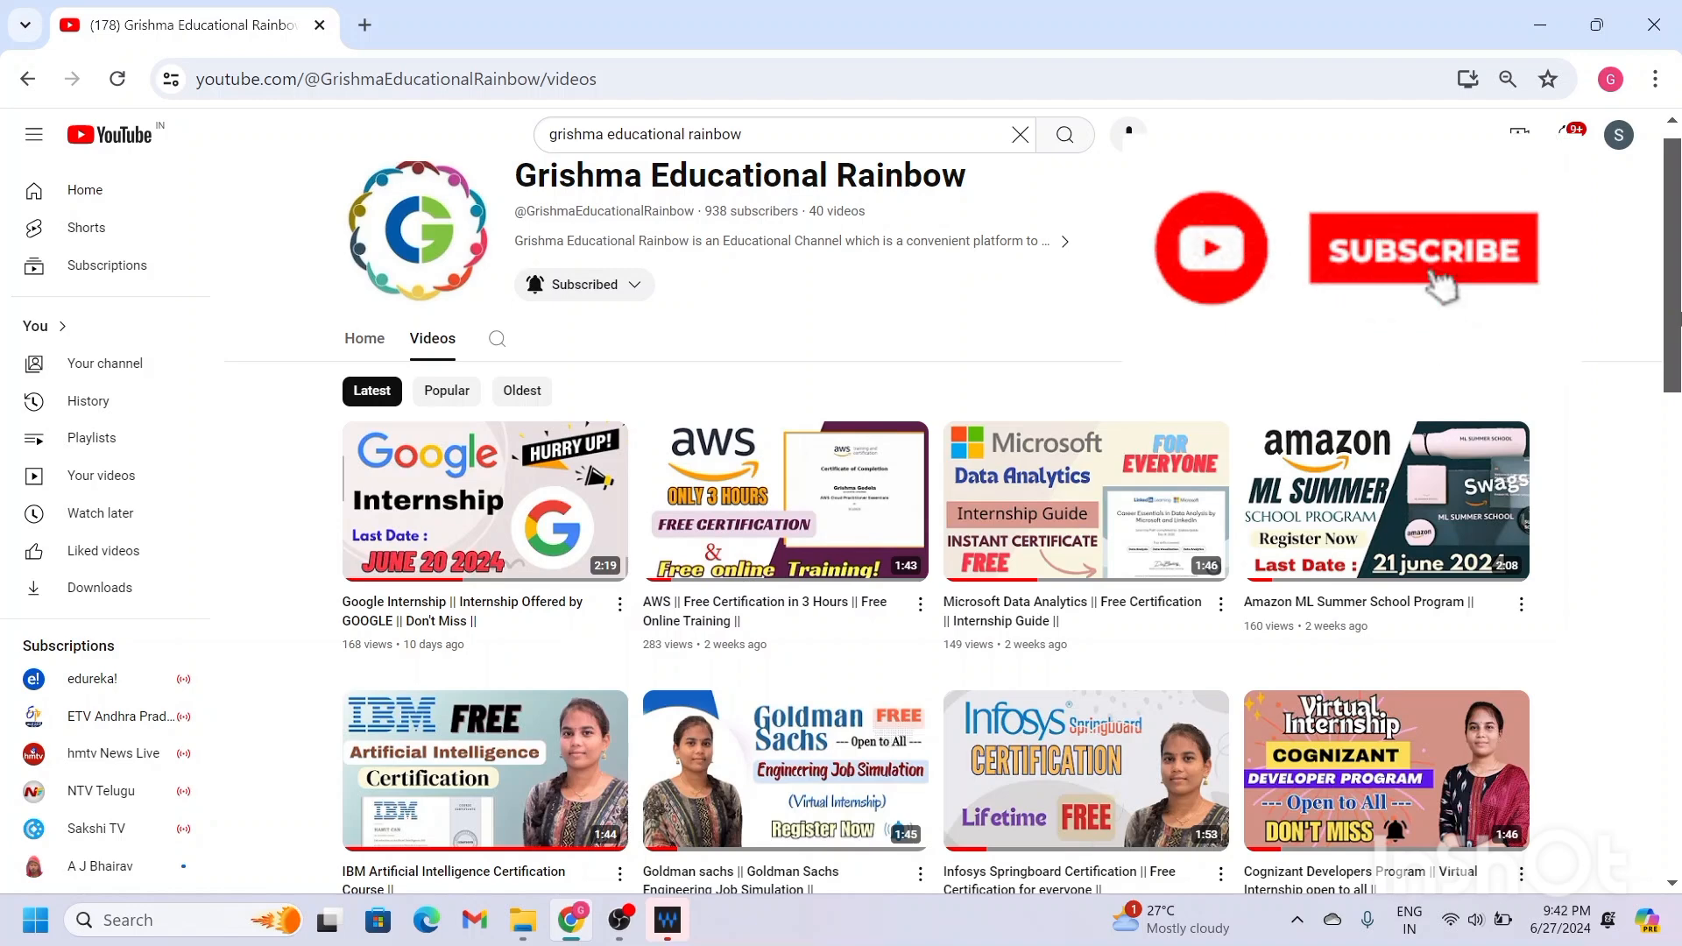
# Scroll the Cybersecurity Fundamentals learning plan down to its seven eLearning module cards.
pyautogui.click(1423, 248)
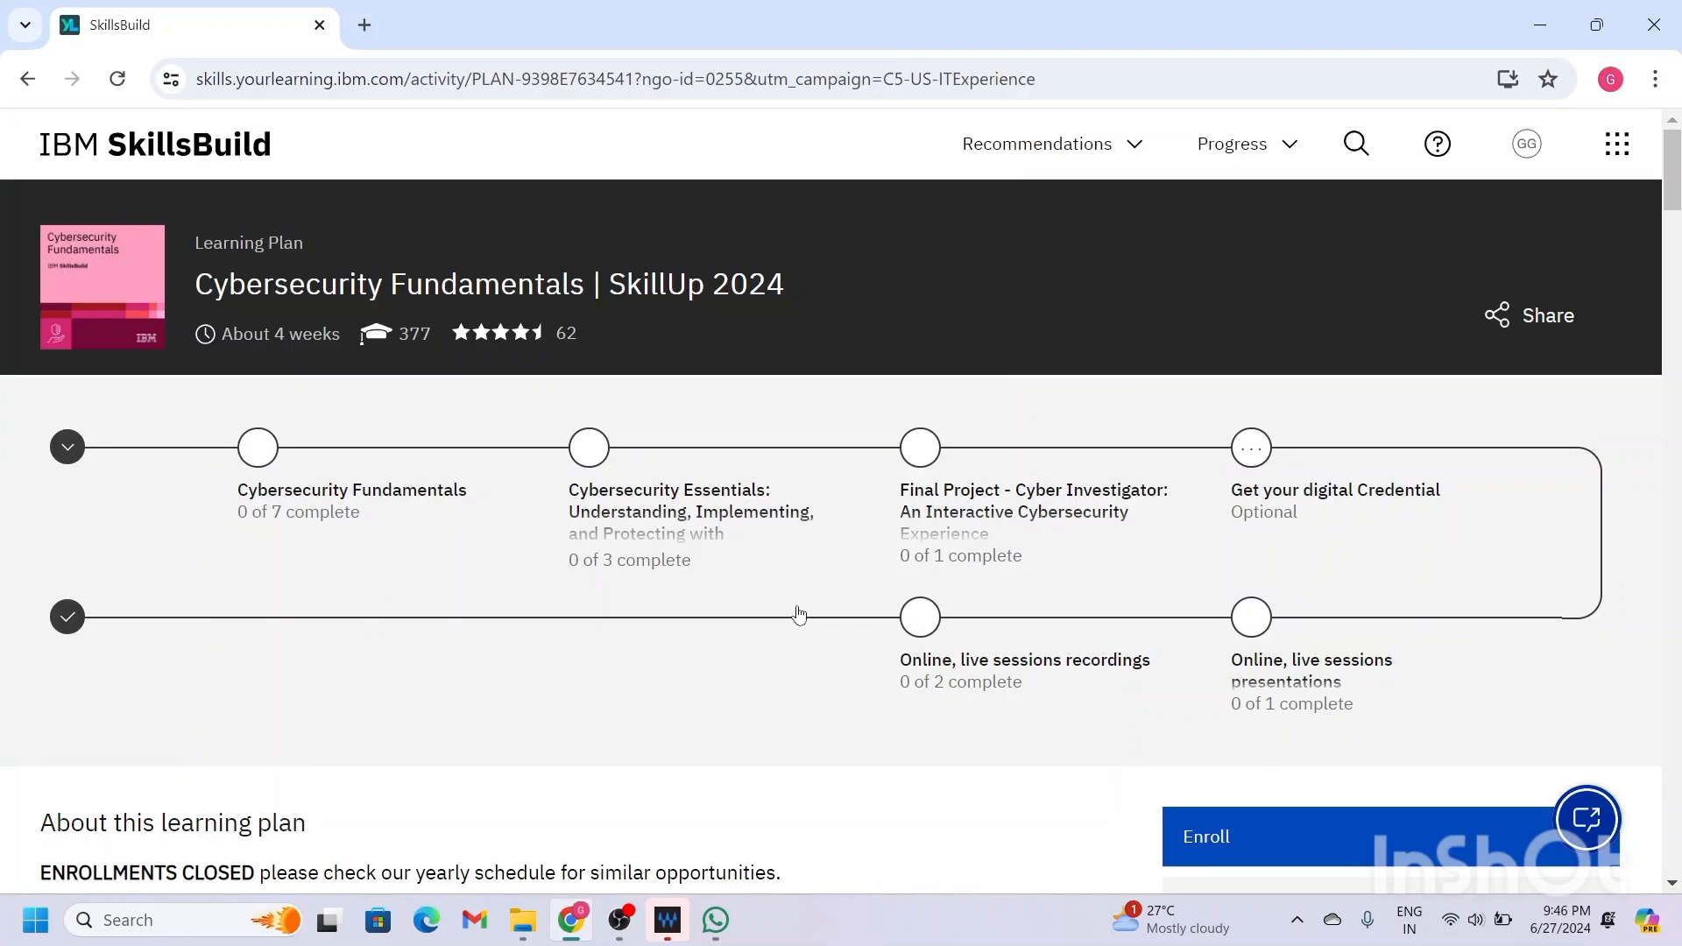
pyautogui.moveTo(549, 457)
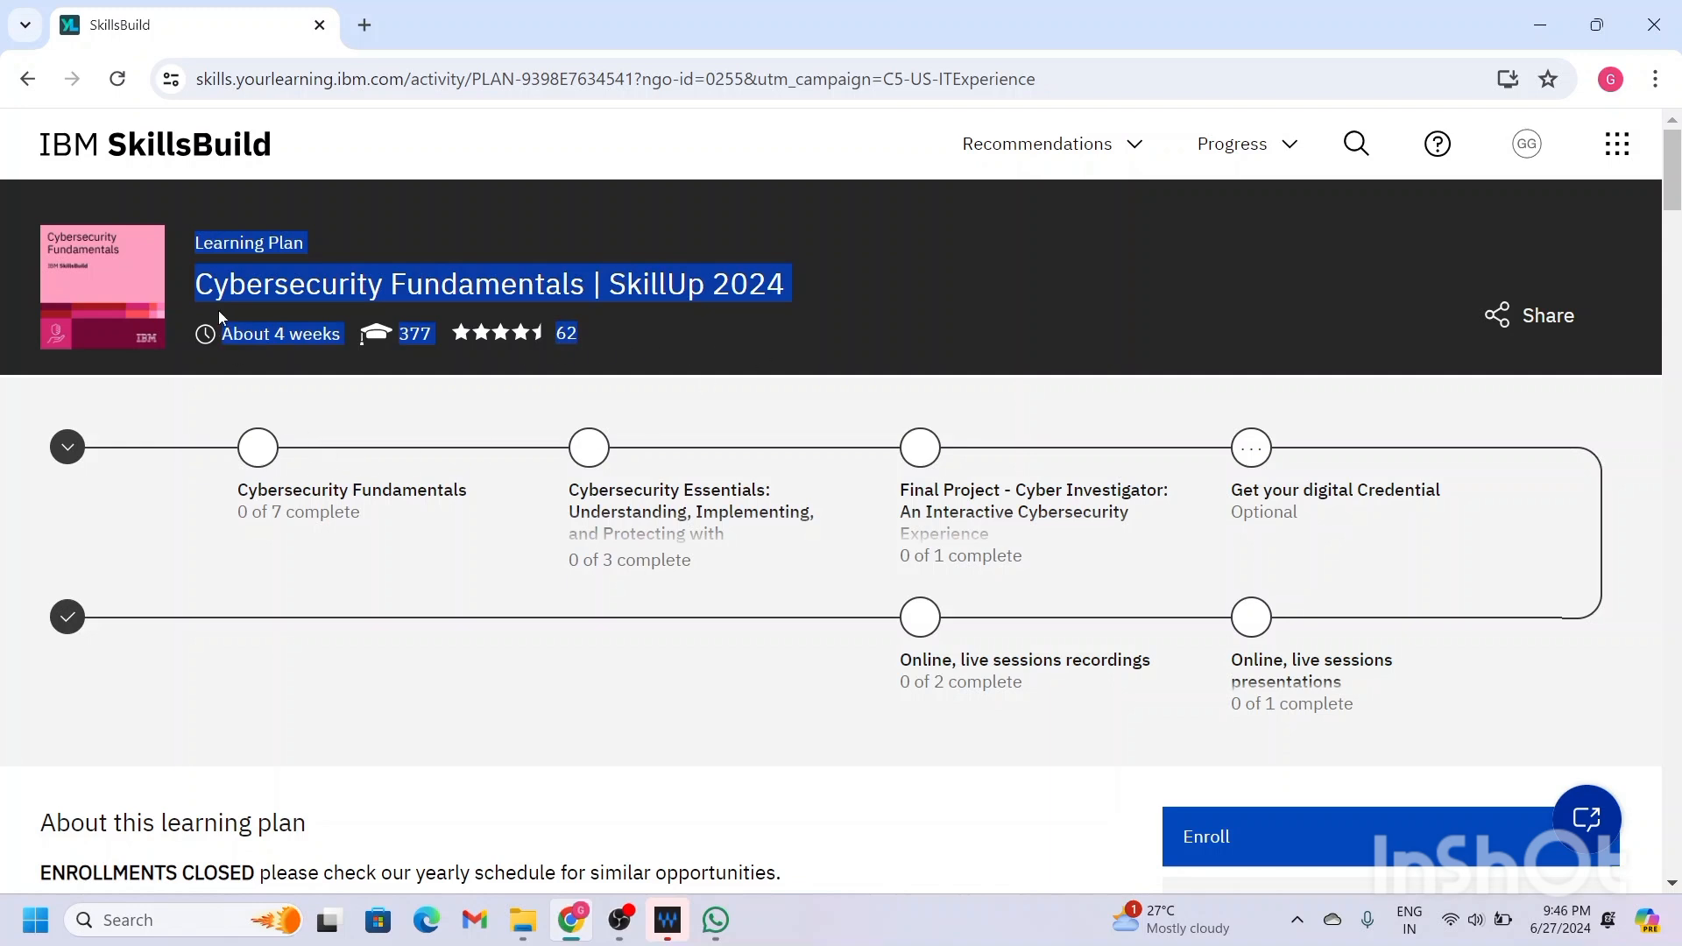
pyautogui.moveTo(558, 320)
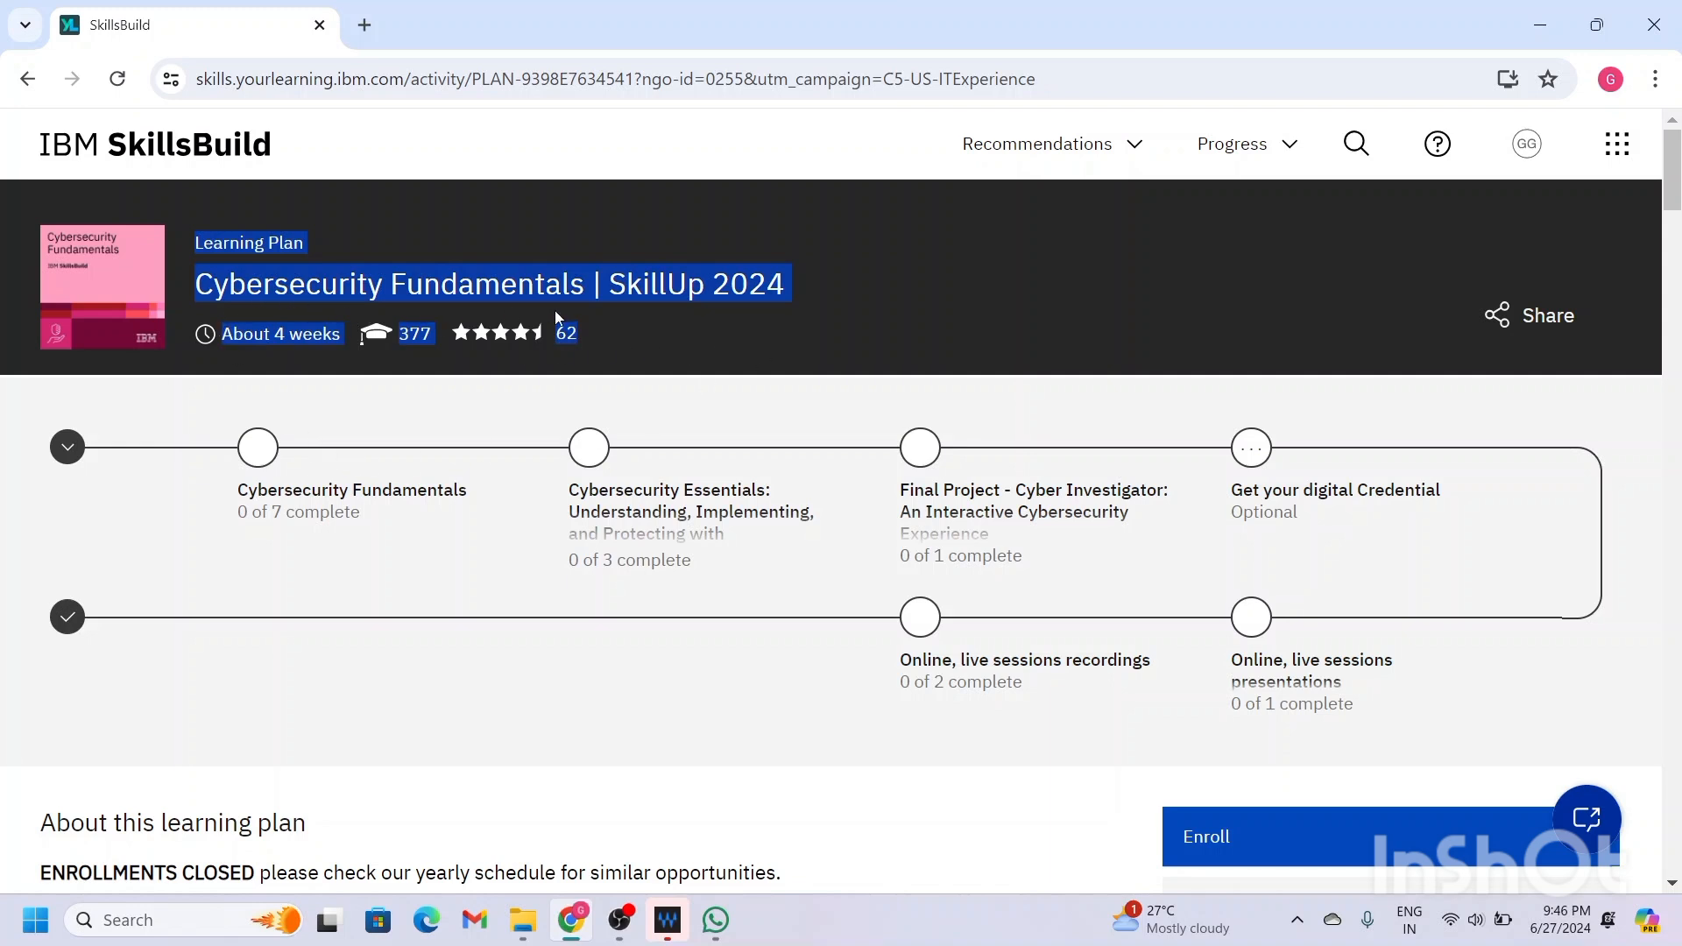
pyautogui.moveTo(663, 678)
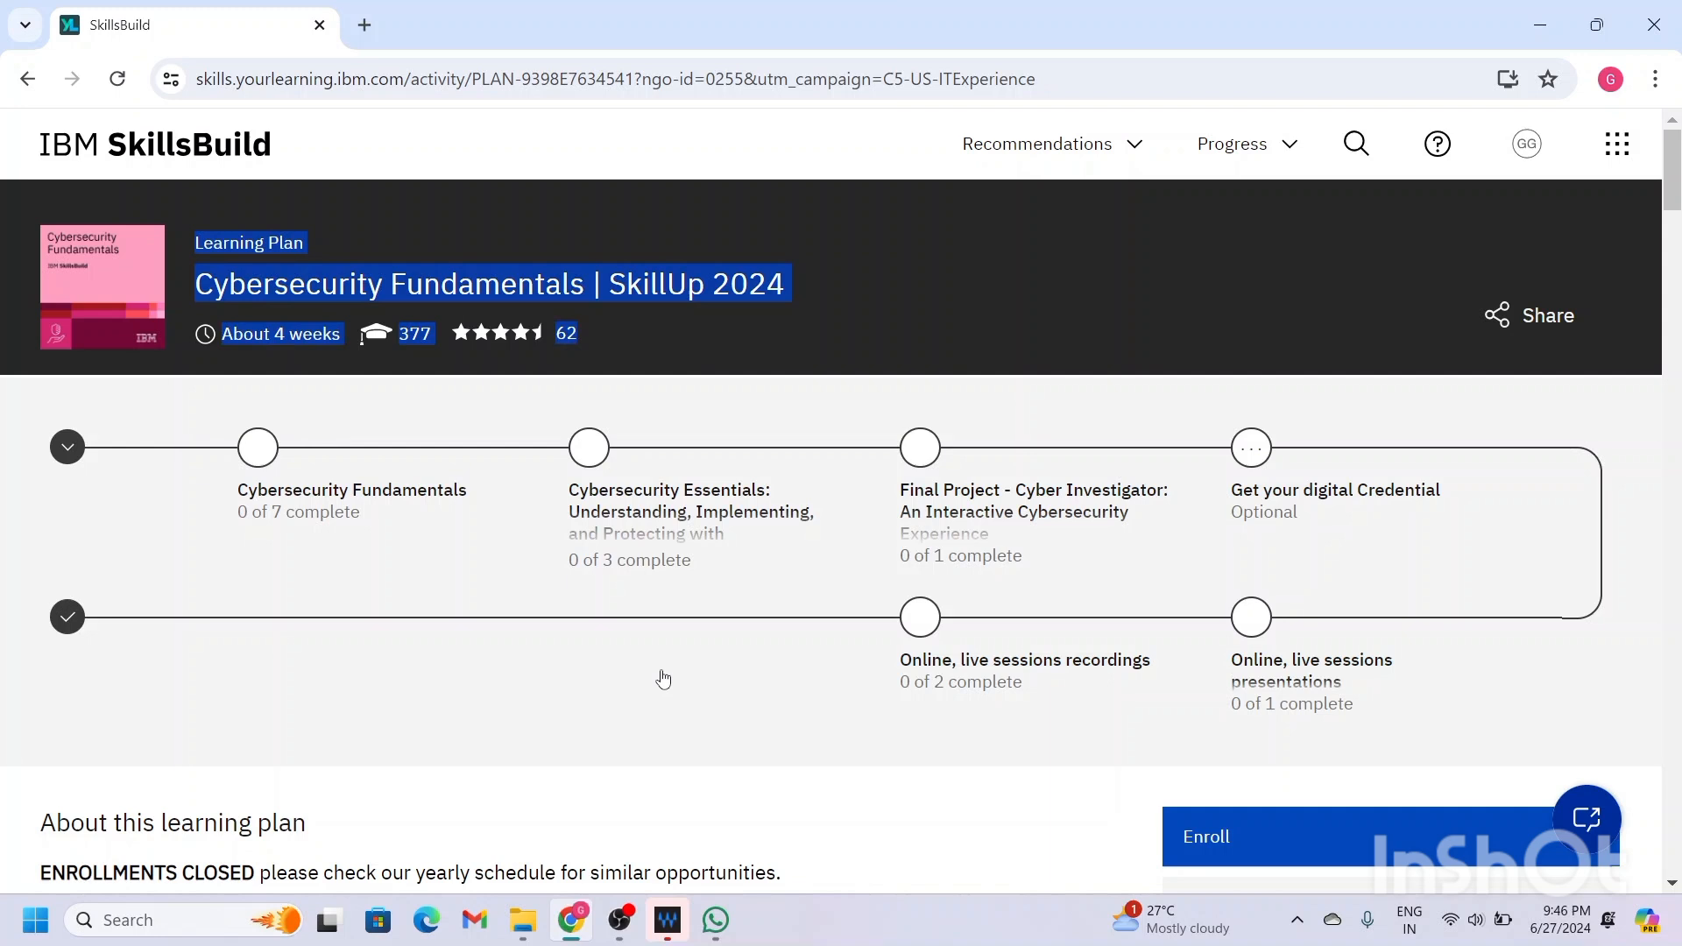
pyautogui.scroll(-3)
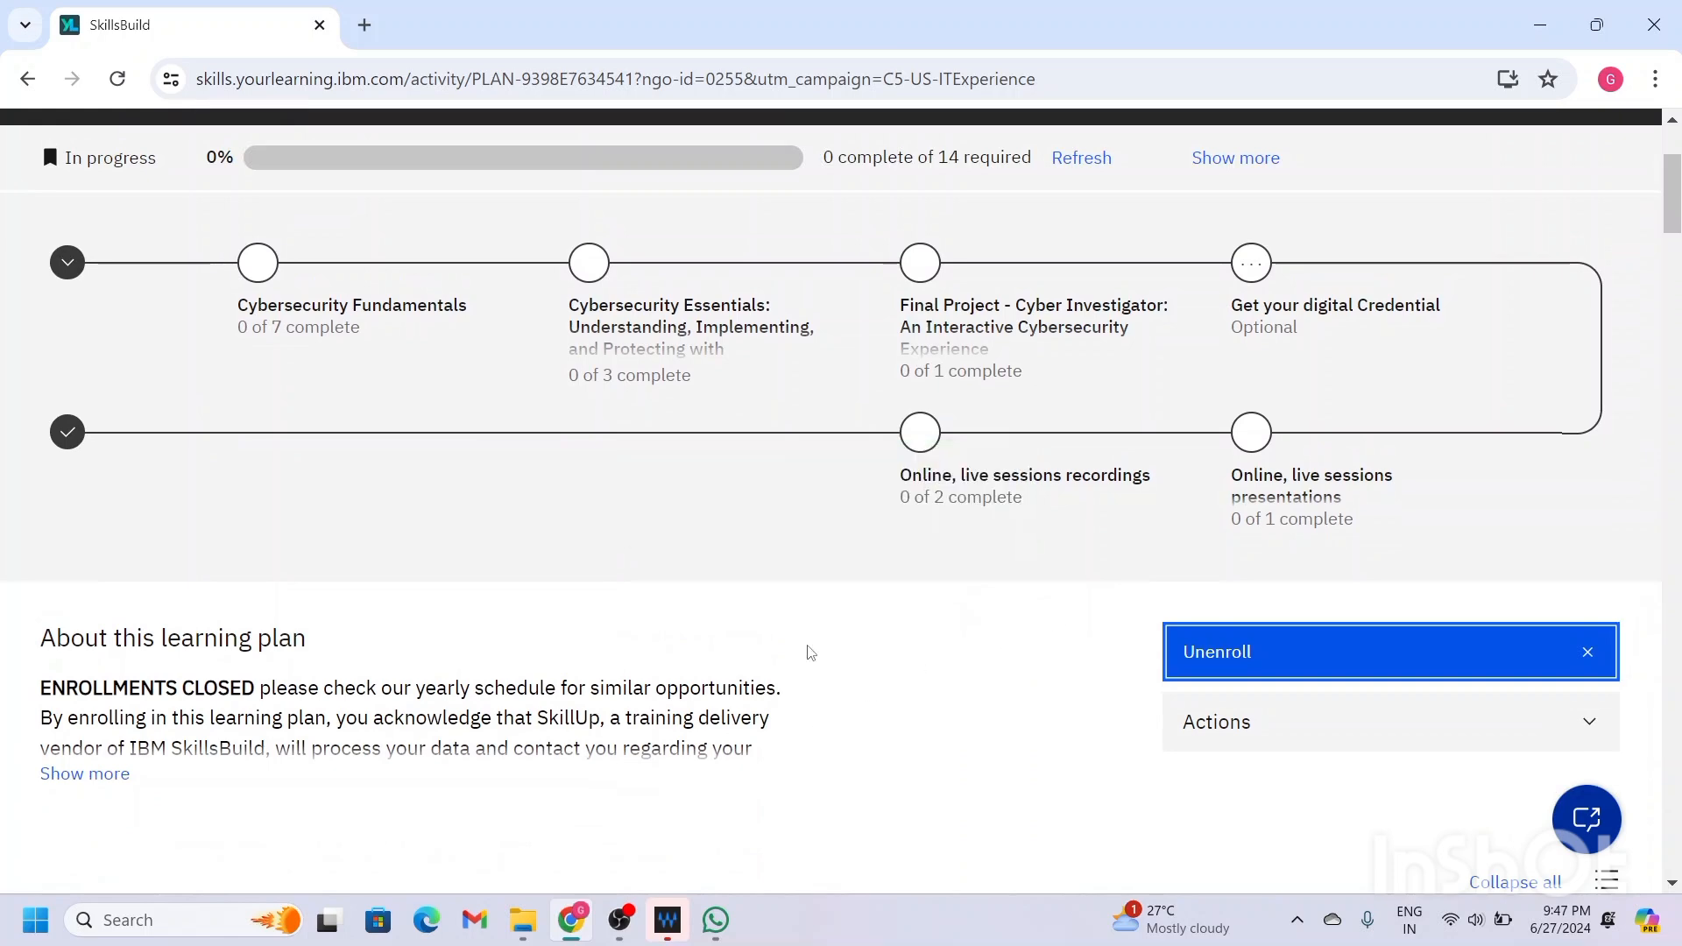
pyautogui.scroll(-3)
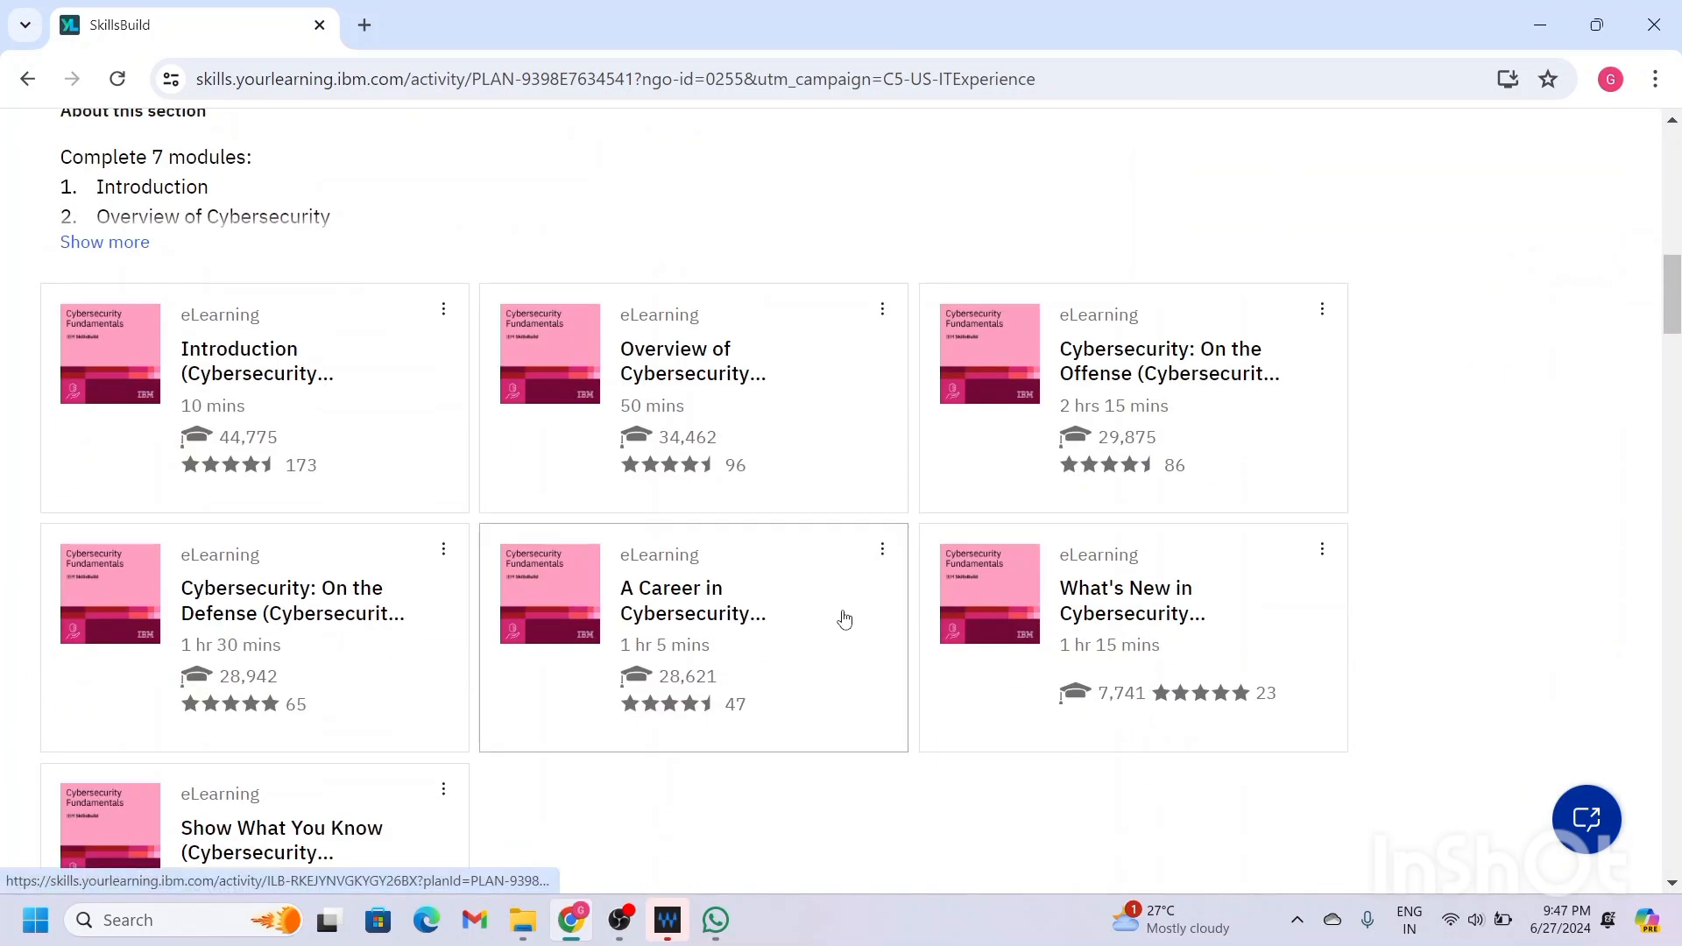
pyautogui.scroll(-3)
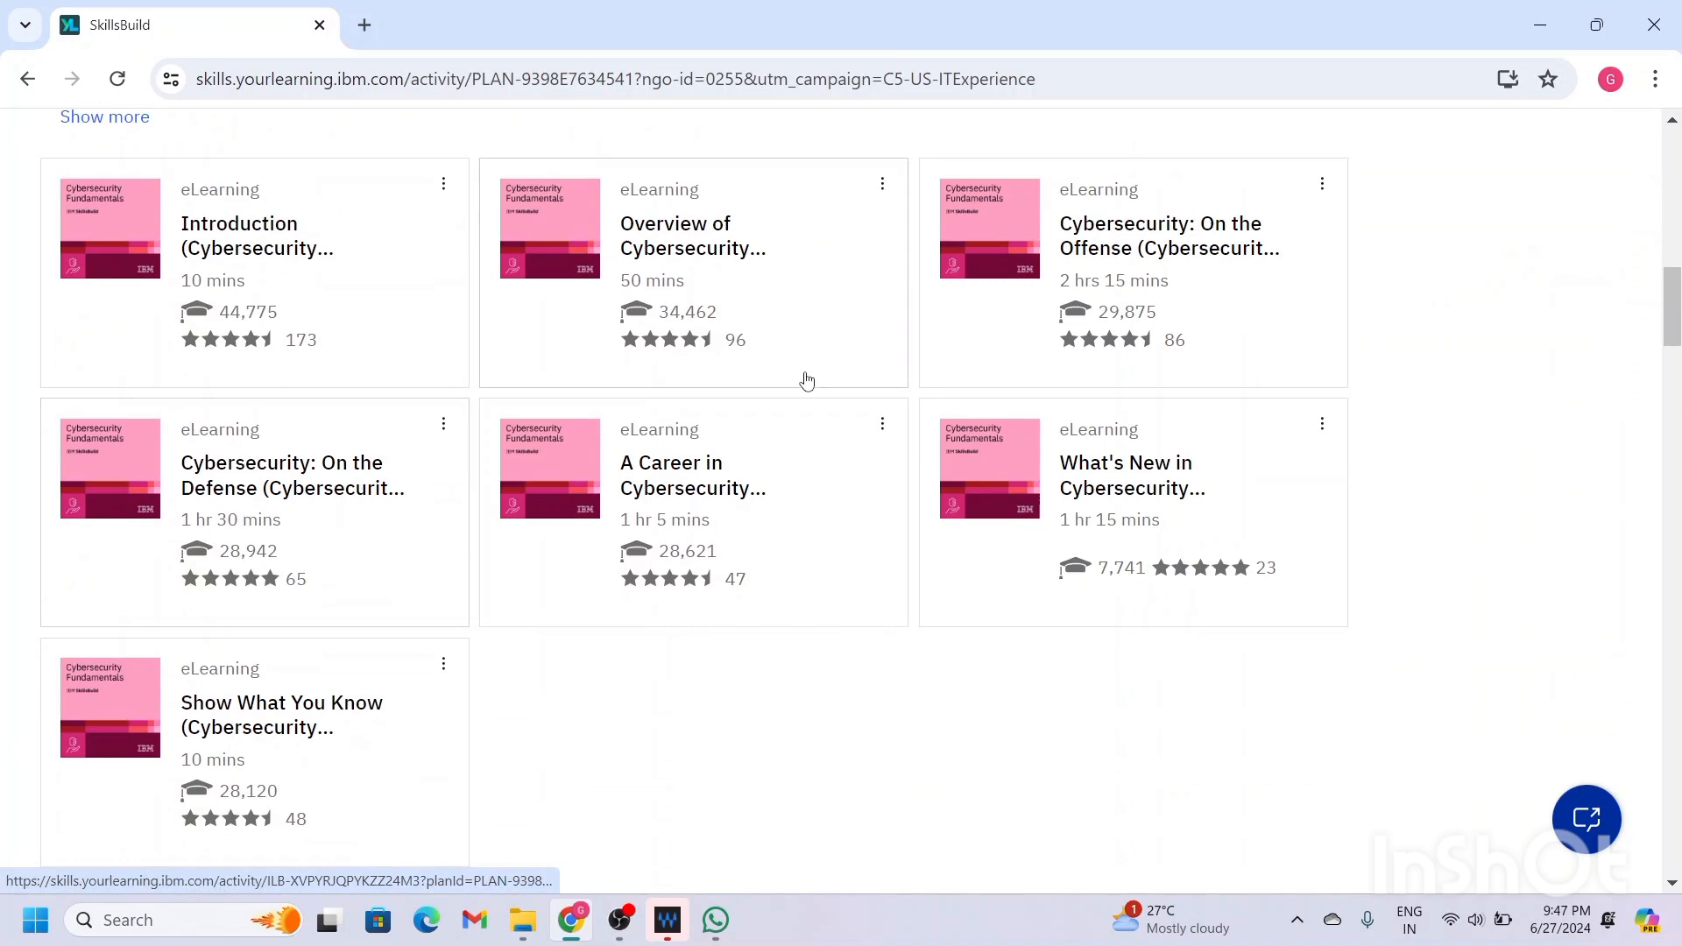
pyautogui.moveTo(572, 488)
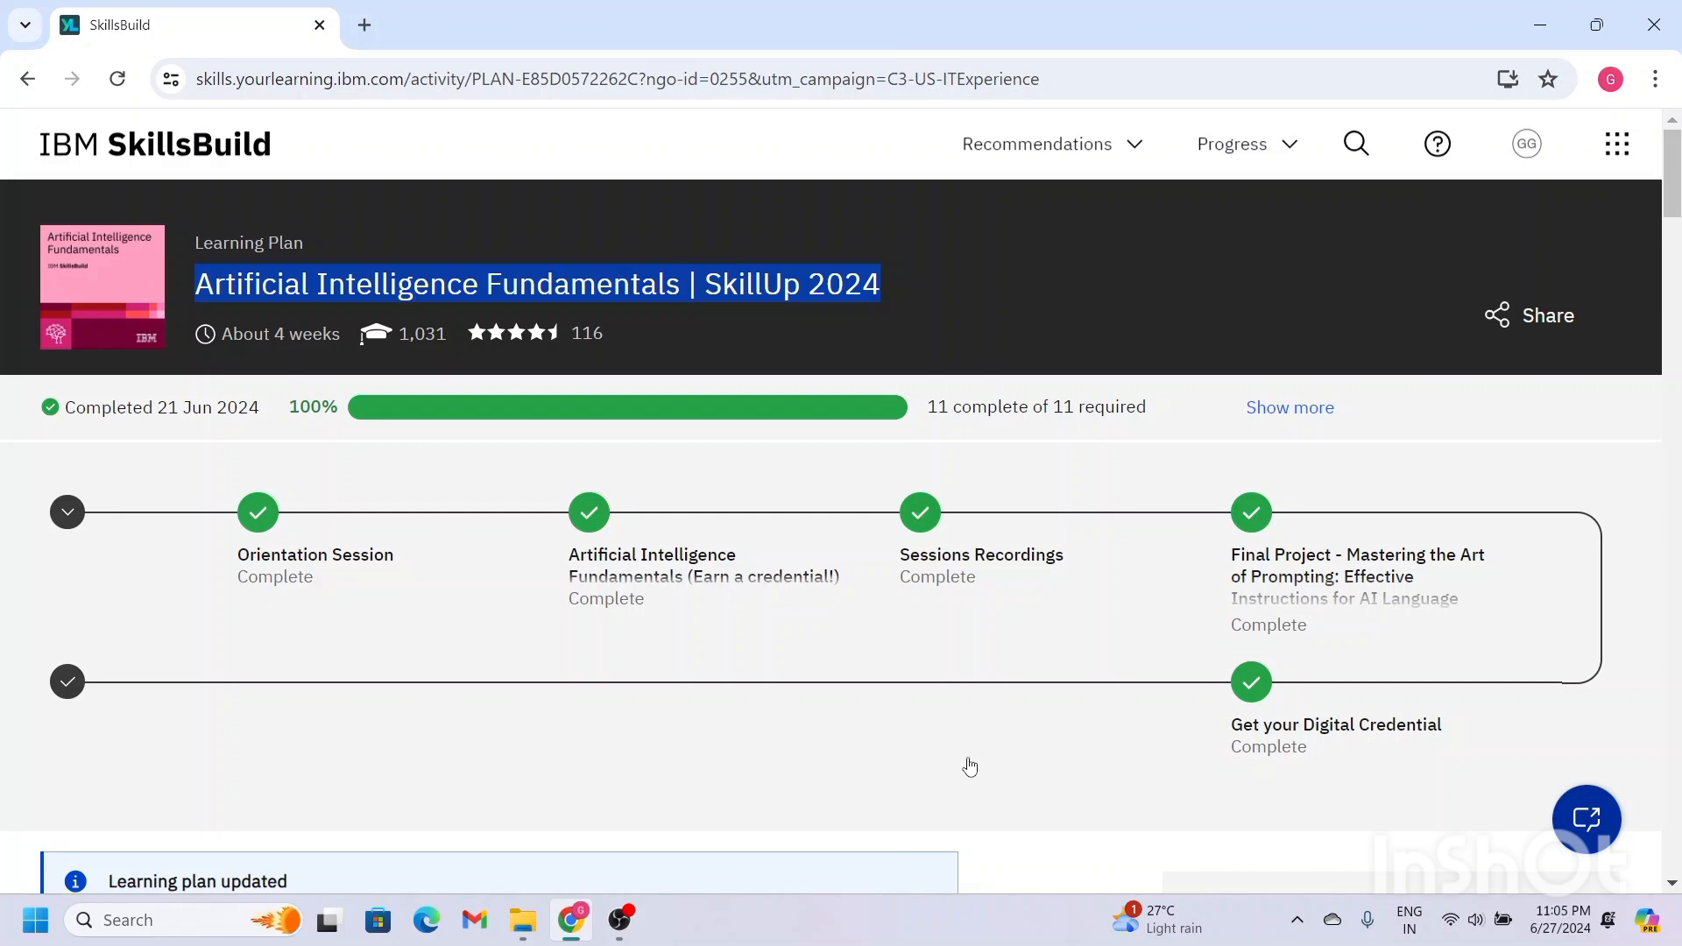
pyautogui.moveTo(945, 864)
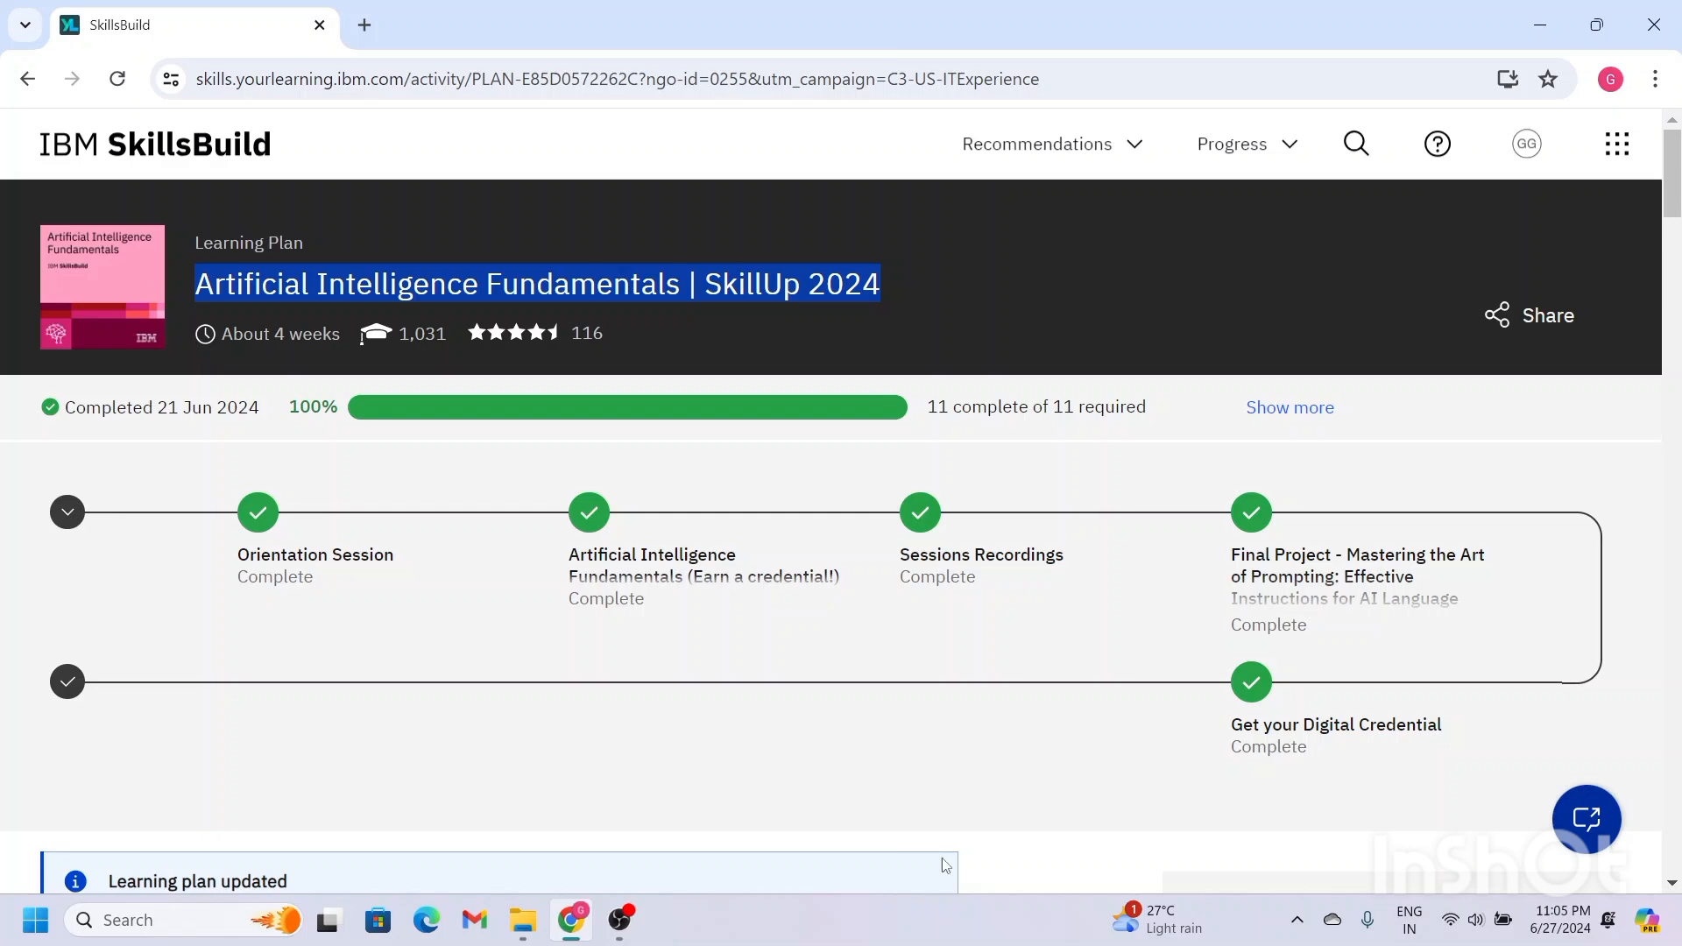
# Scroll past Orientation Session to the six completed AI Fundamentals SkillUp 2024 courses.
pyautogui.scroll(-3)
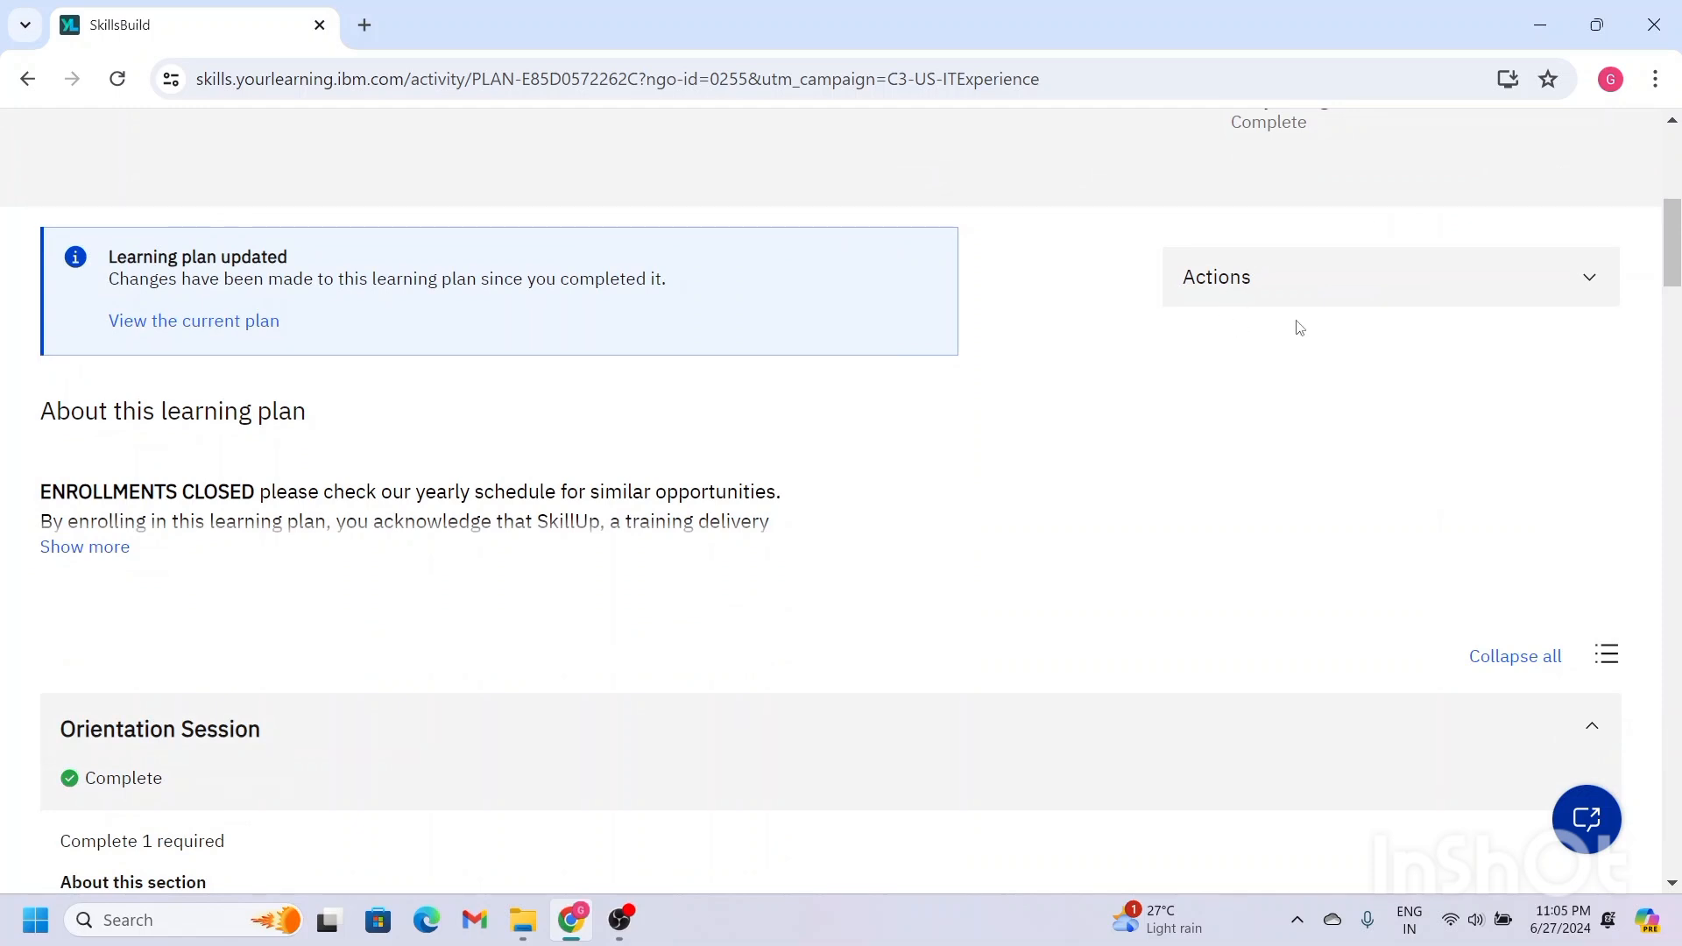
pyautogui.moveTo(958, 646)
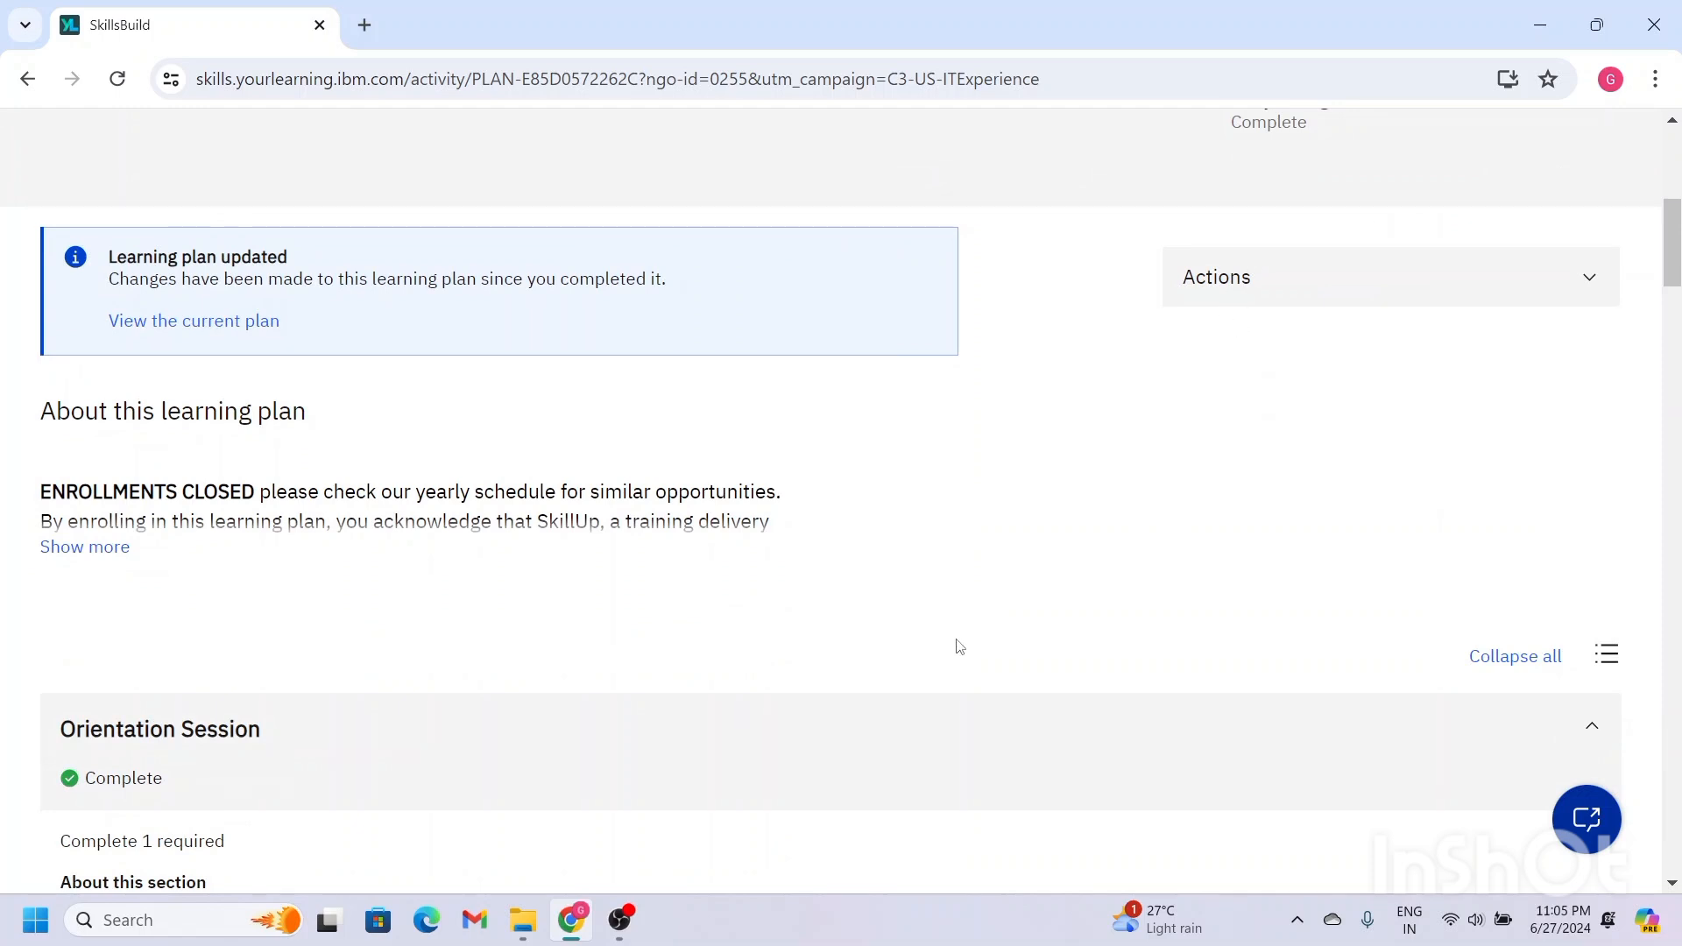
pyautogui.scroll(-3)
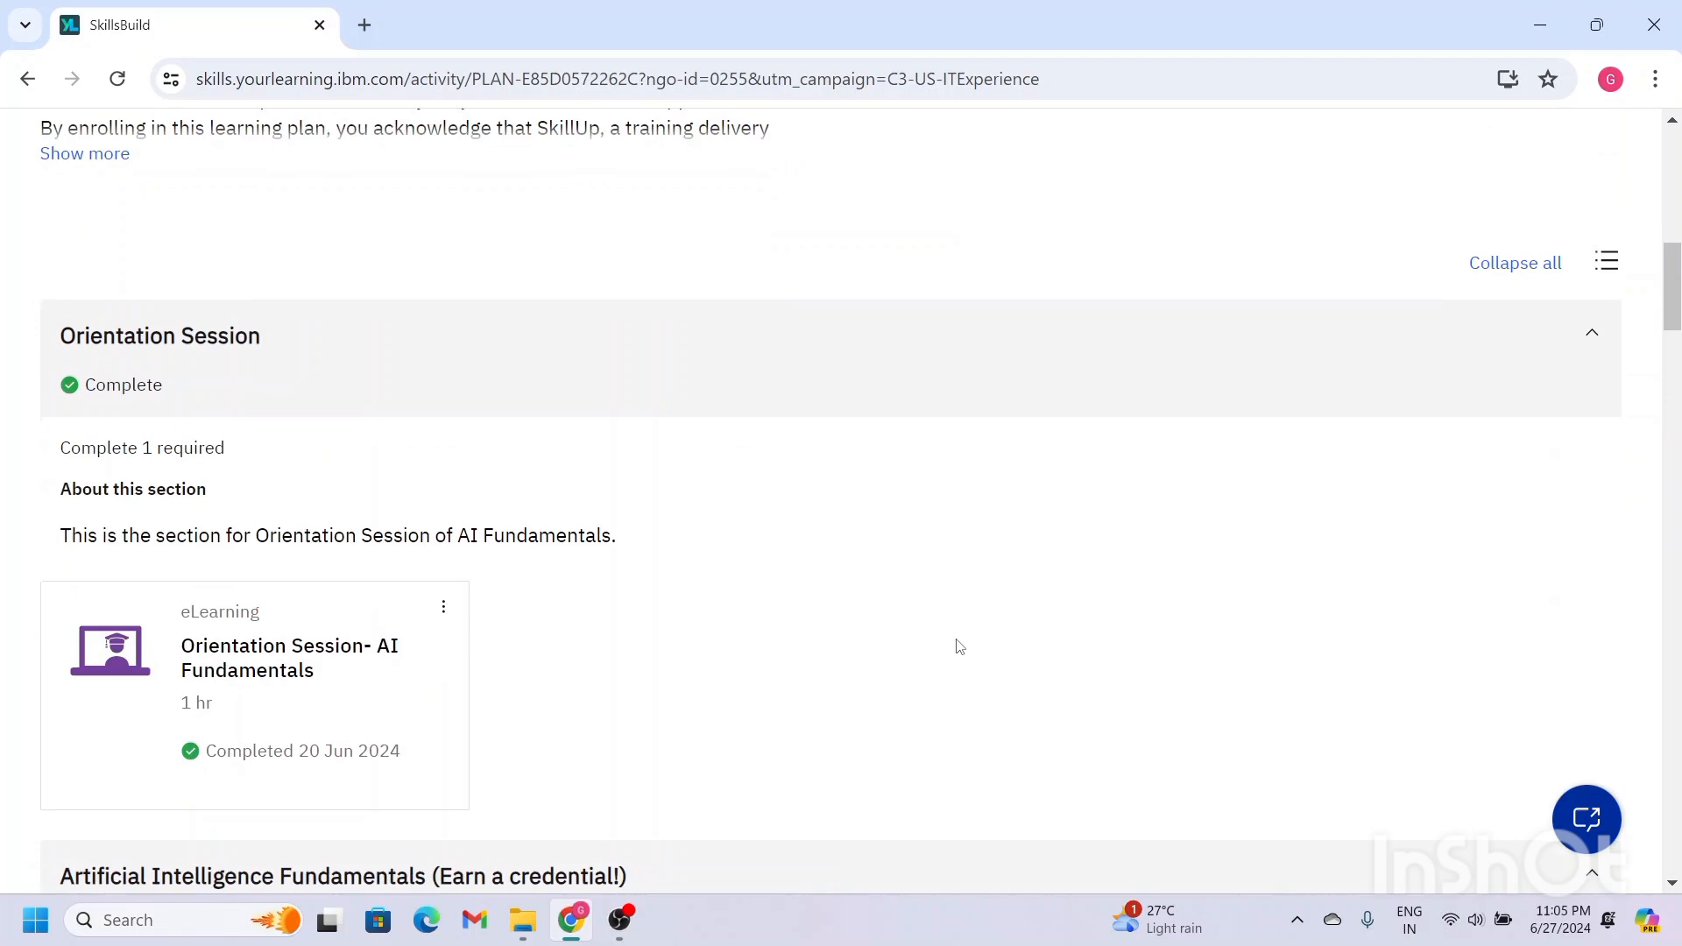
pyautogui.scroll(-3)
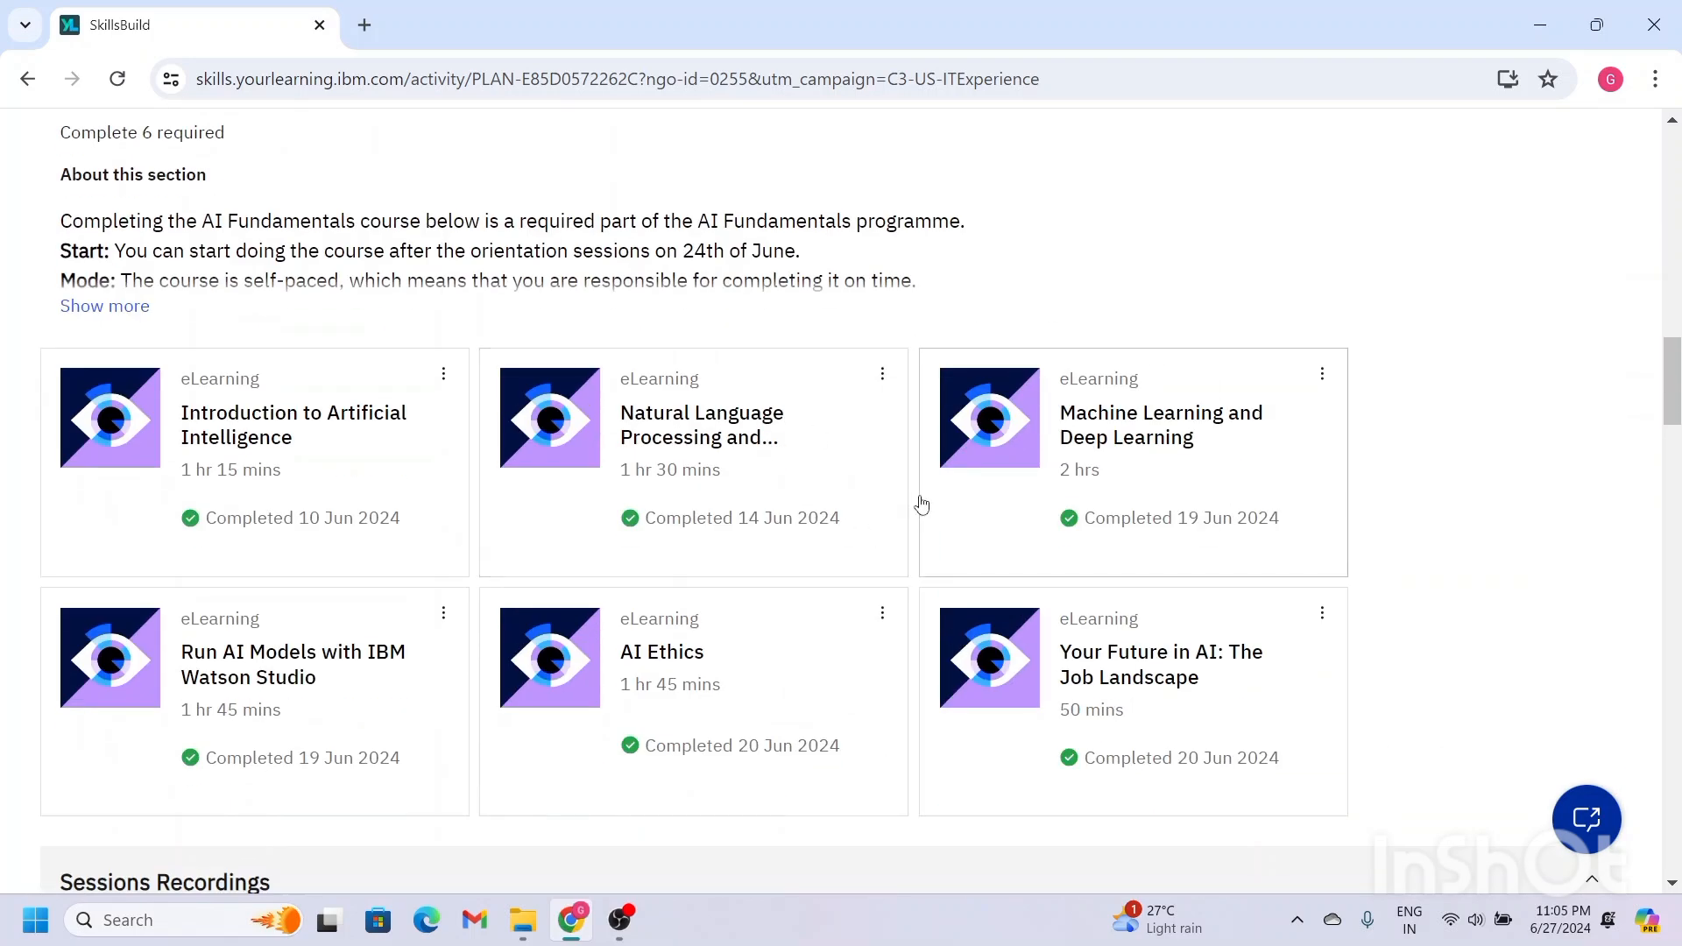
pyautogui.moveTo(899, 560)
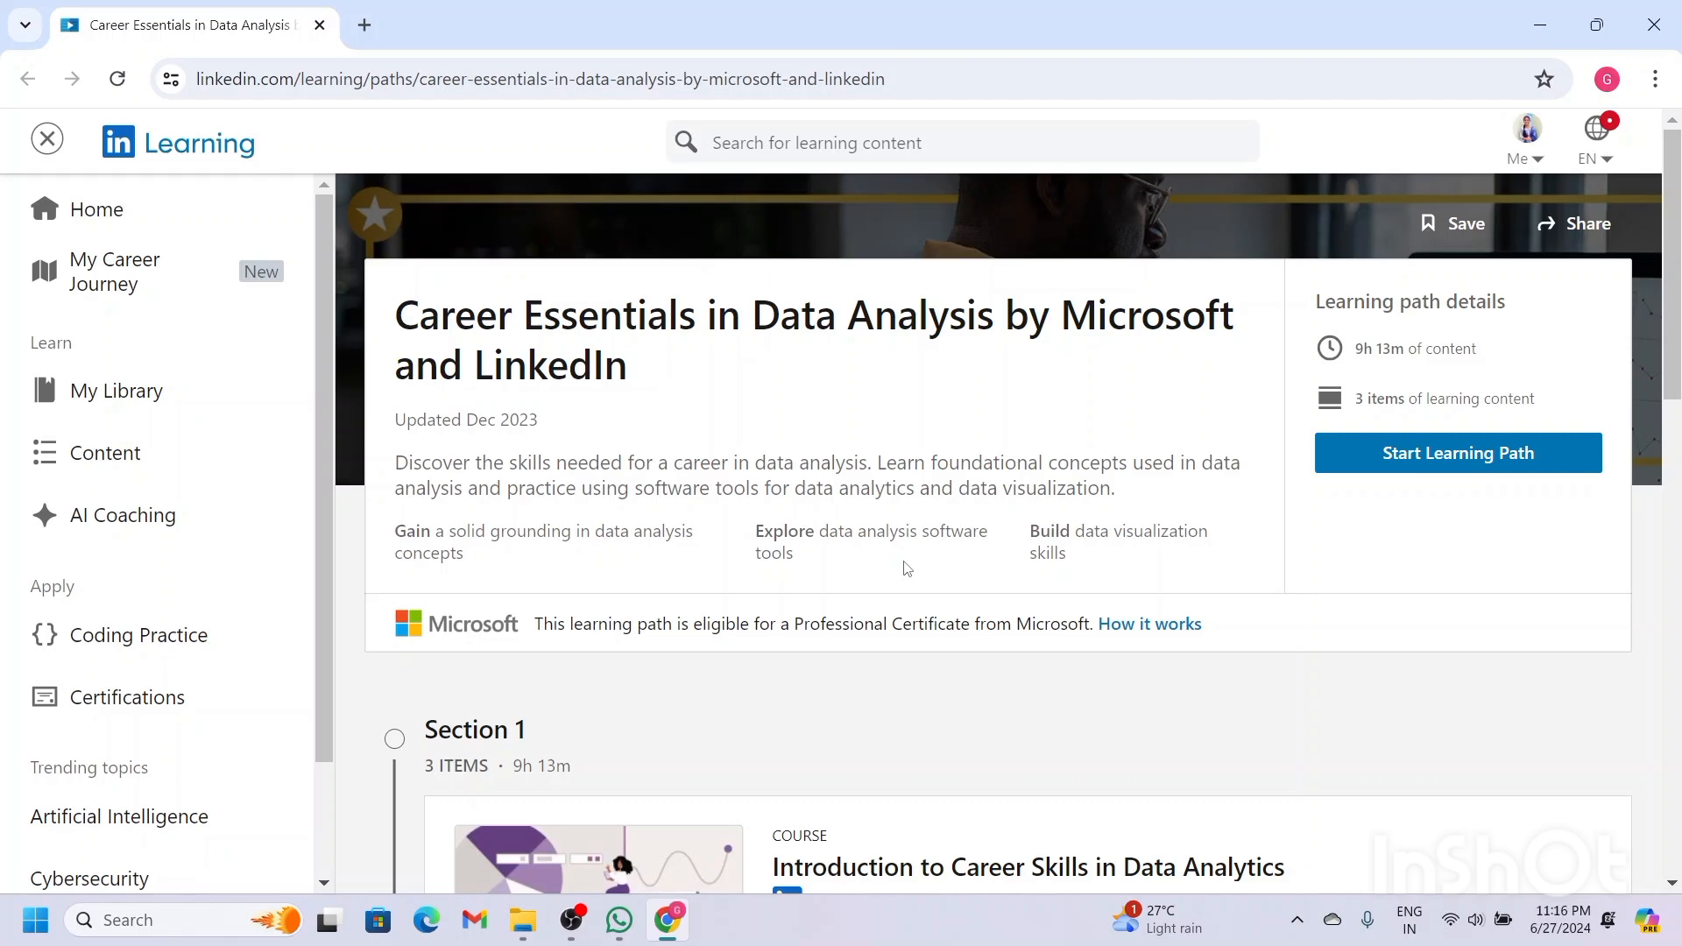
# Scroll the Career Essentials in Data Analysis path down to its Section 1 course list.
pyautogui.scroll(-3)
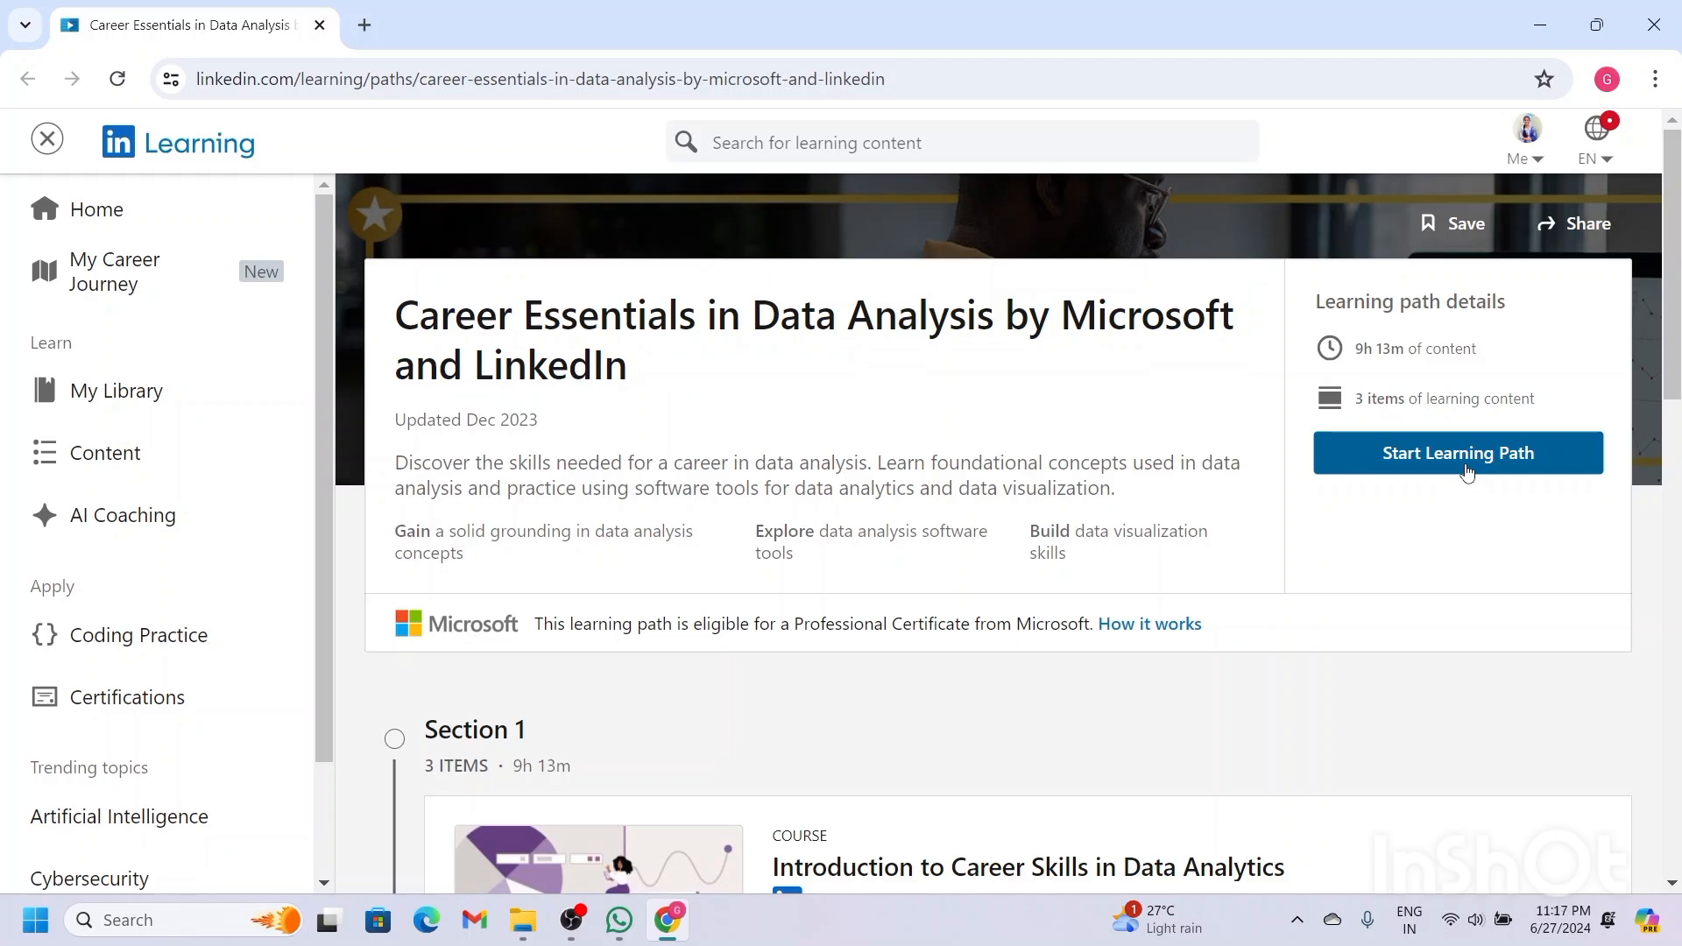
pyautogui.moveTo(1060, 594)
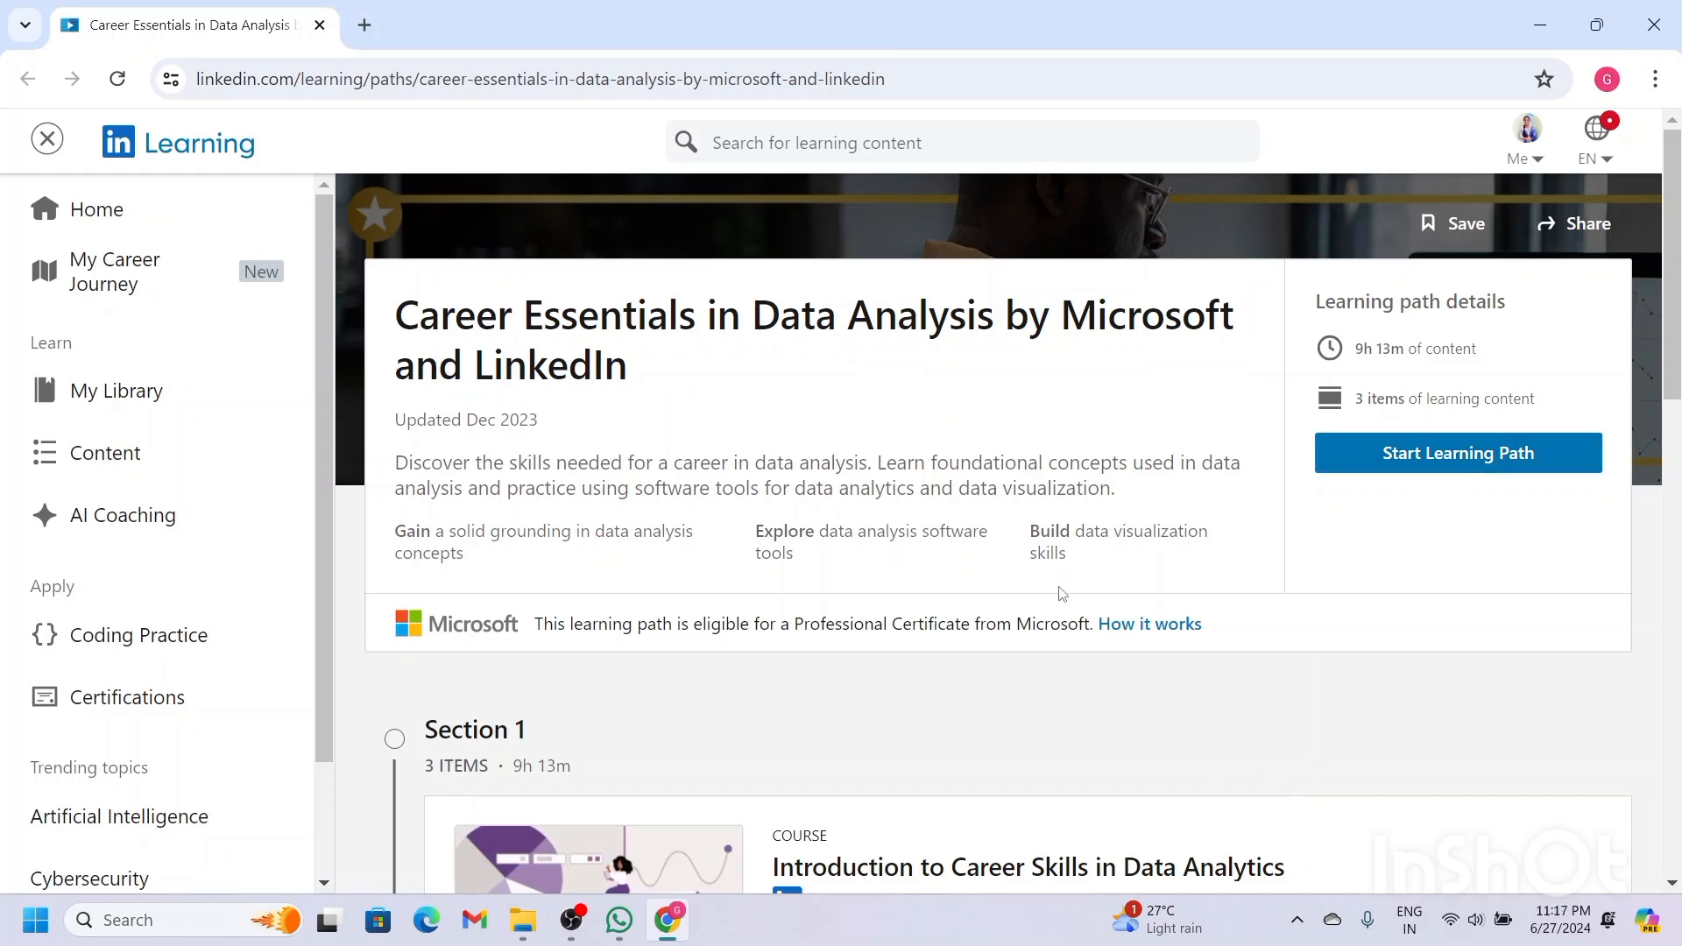
pyautogui.scroll(-3)
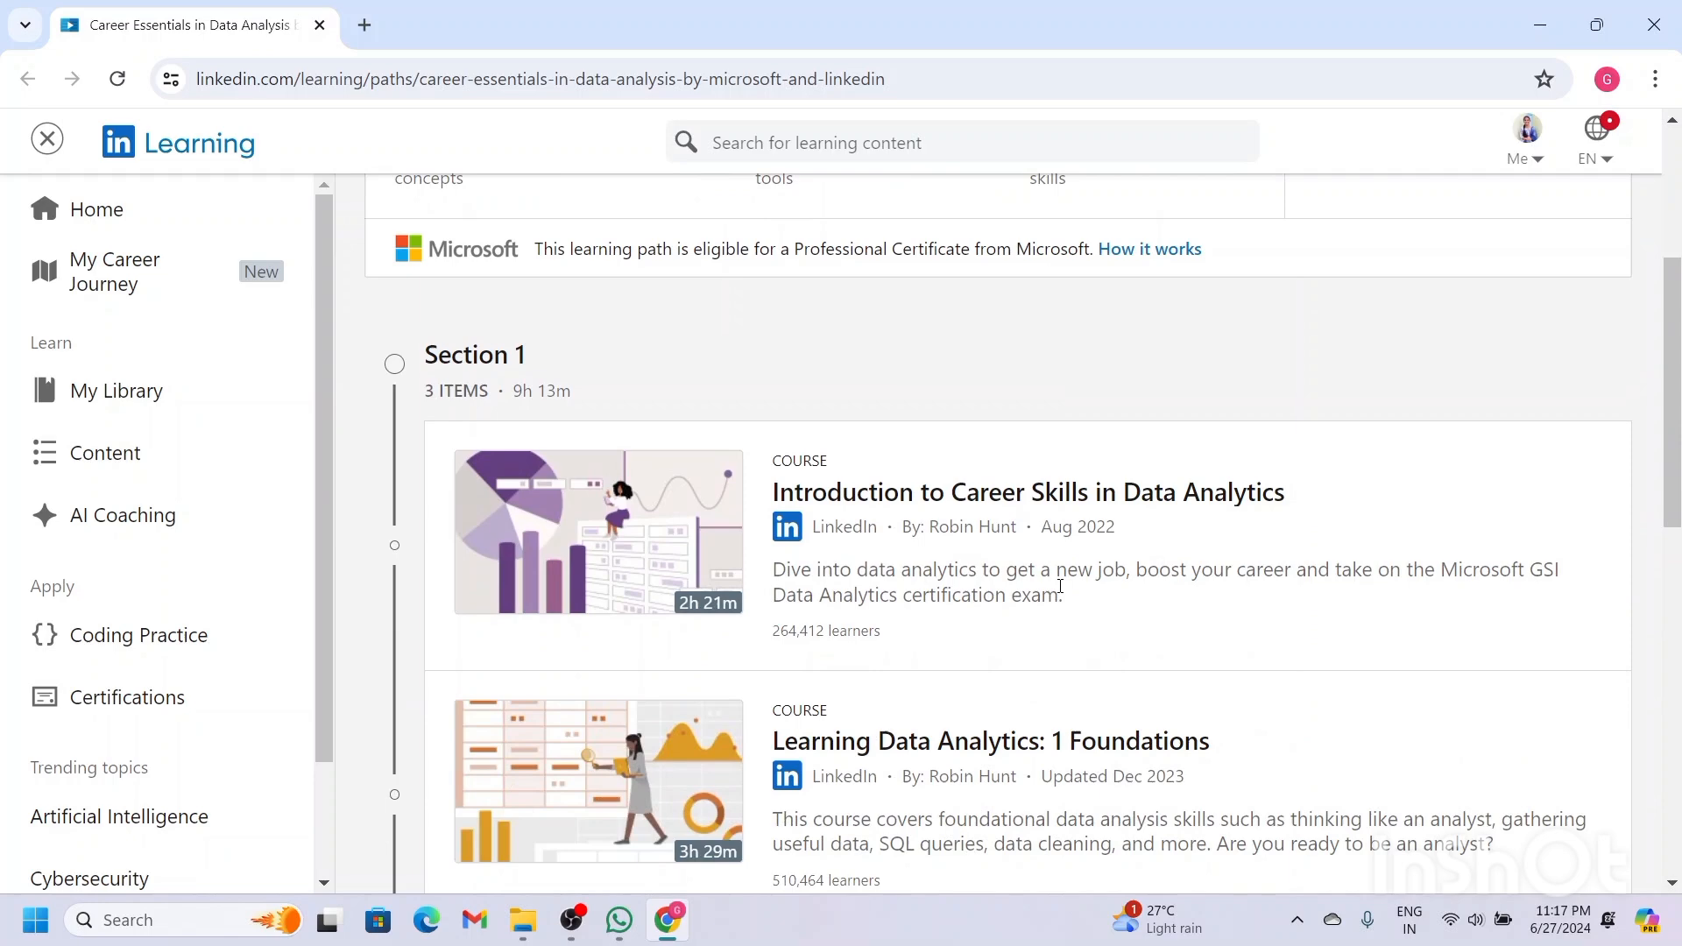
pyautogui.scroll(-3)
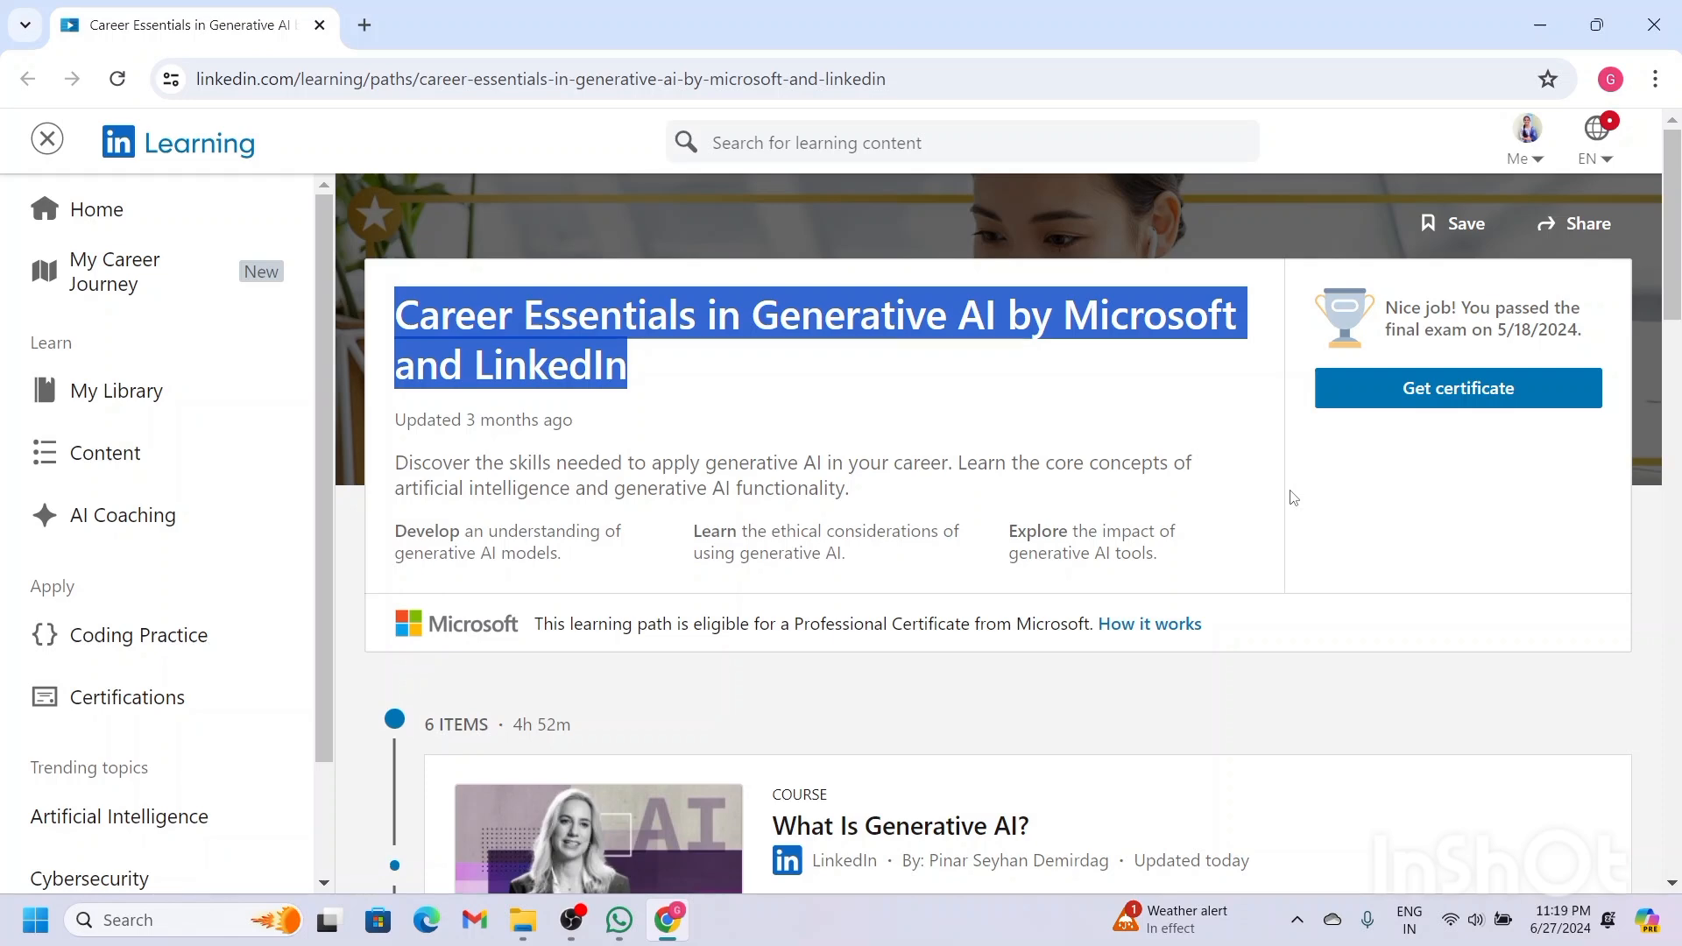
# Scroll through the completed Generative AI courses to the instructor cards below Get certificate.
pyautogui.scroll(-3)
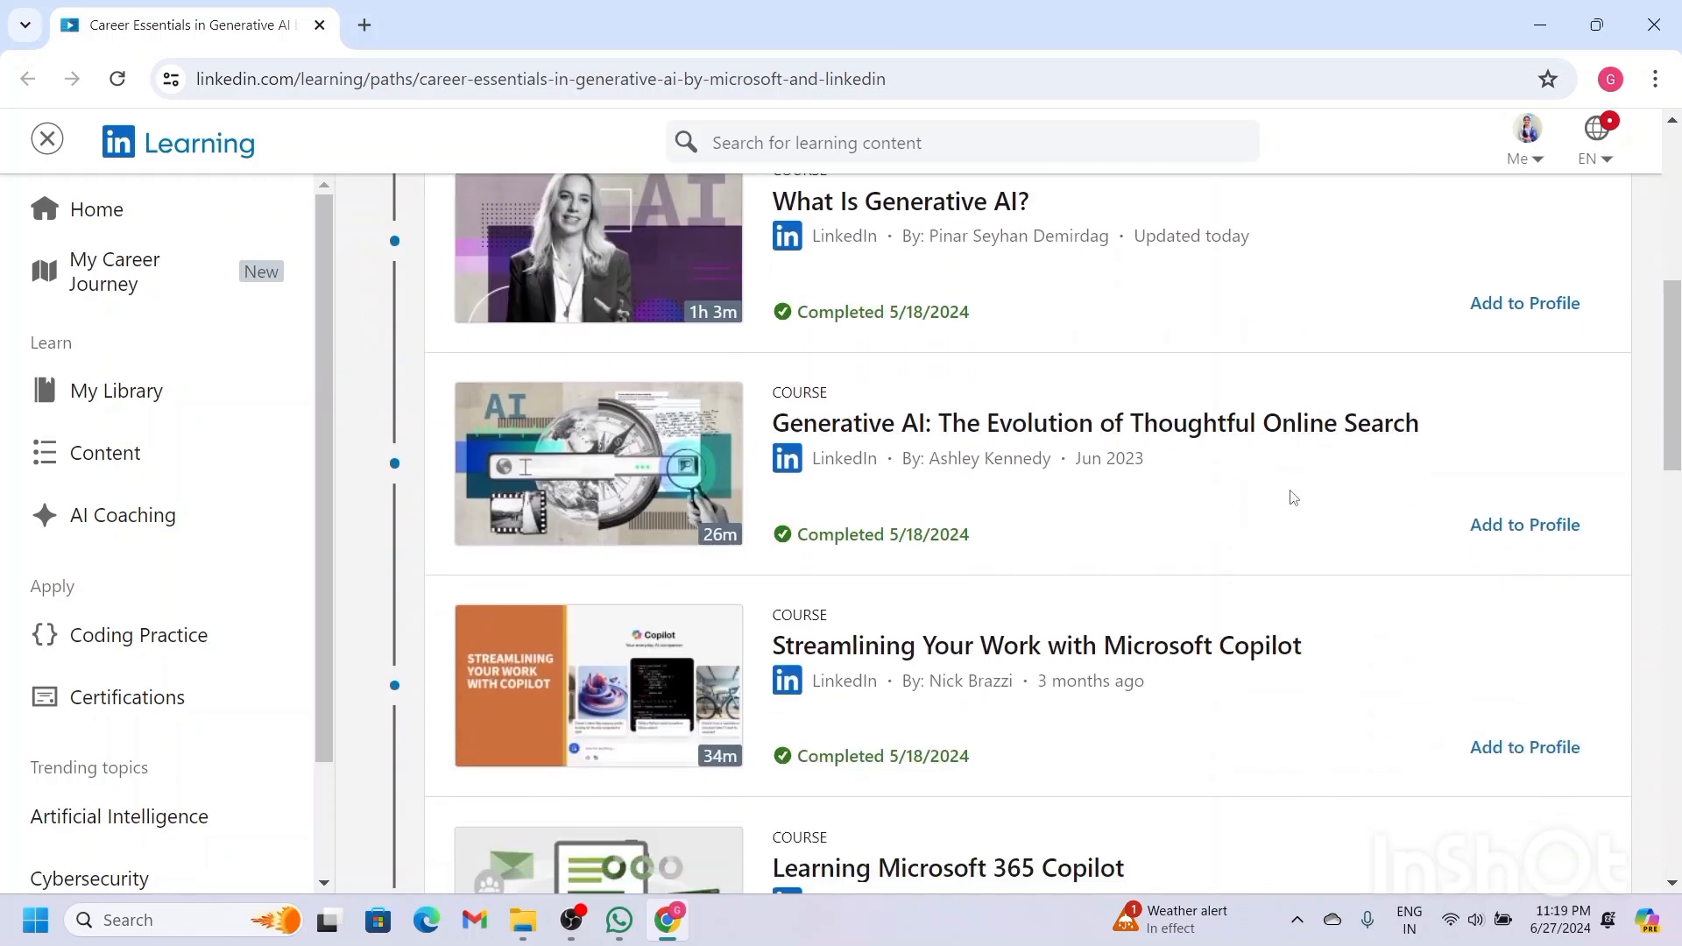
pyautogui.scroll(-3)
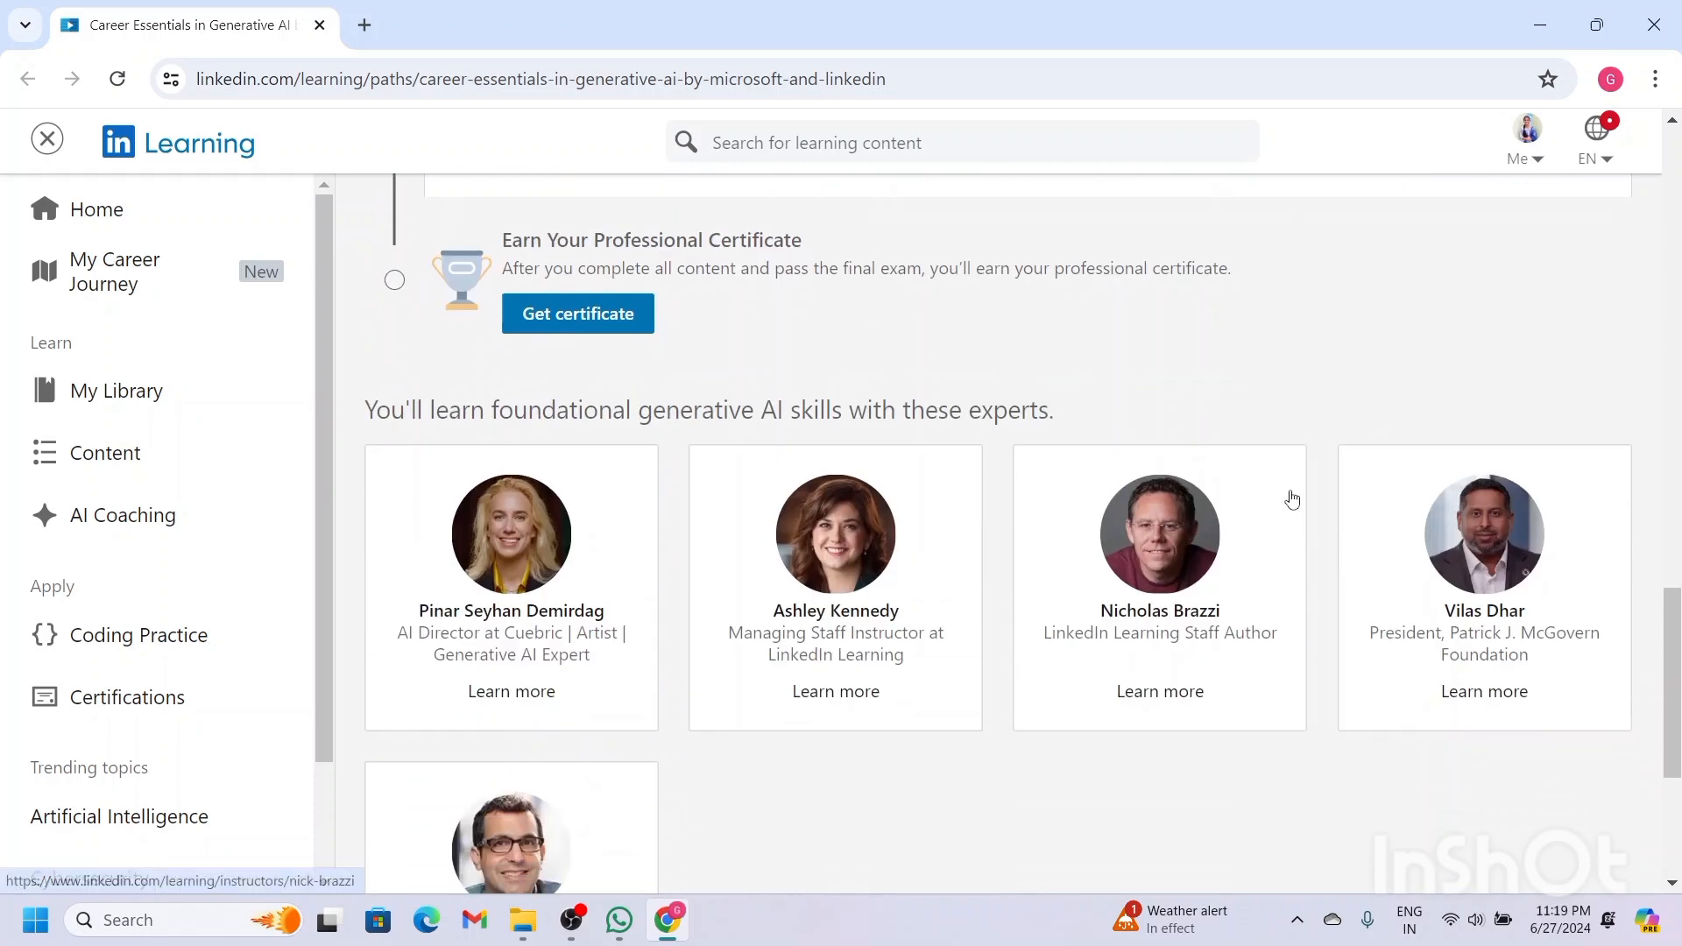
pyautogui.scroll(3)
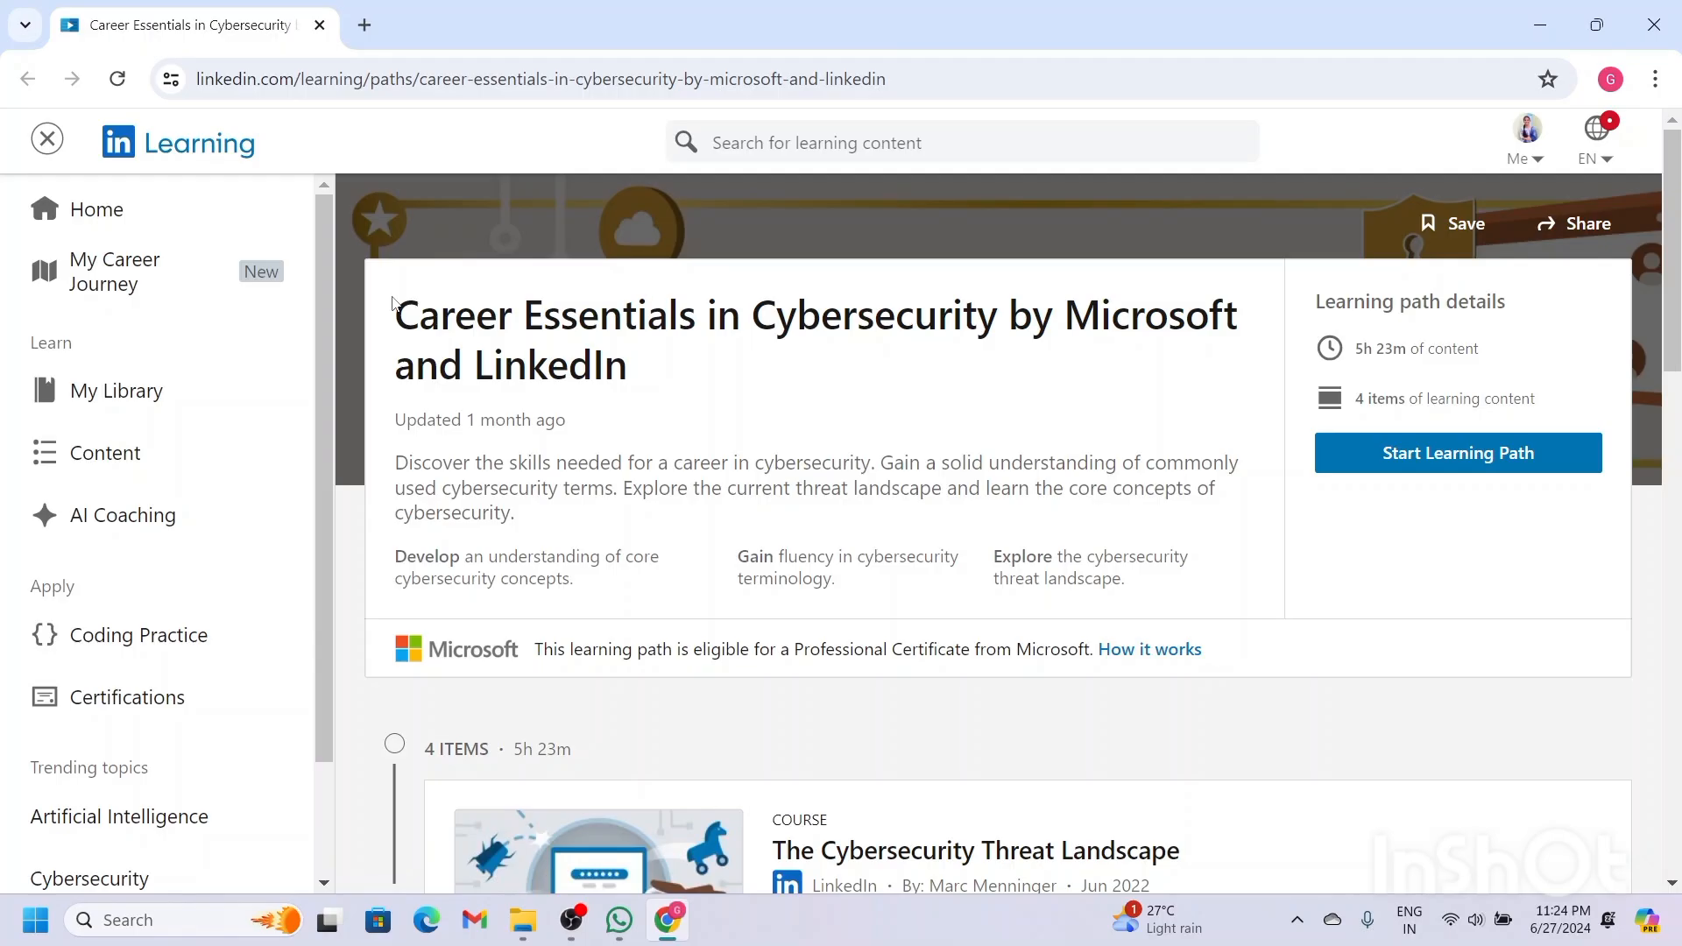
# Highlight the Cybersecurity path title, scroll through its four courses, then clear the highlight.
pyautogui.moveTo(395, 306); pyautogui.dragTo(568, 419)
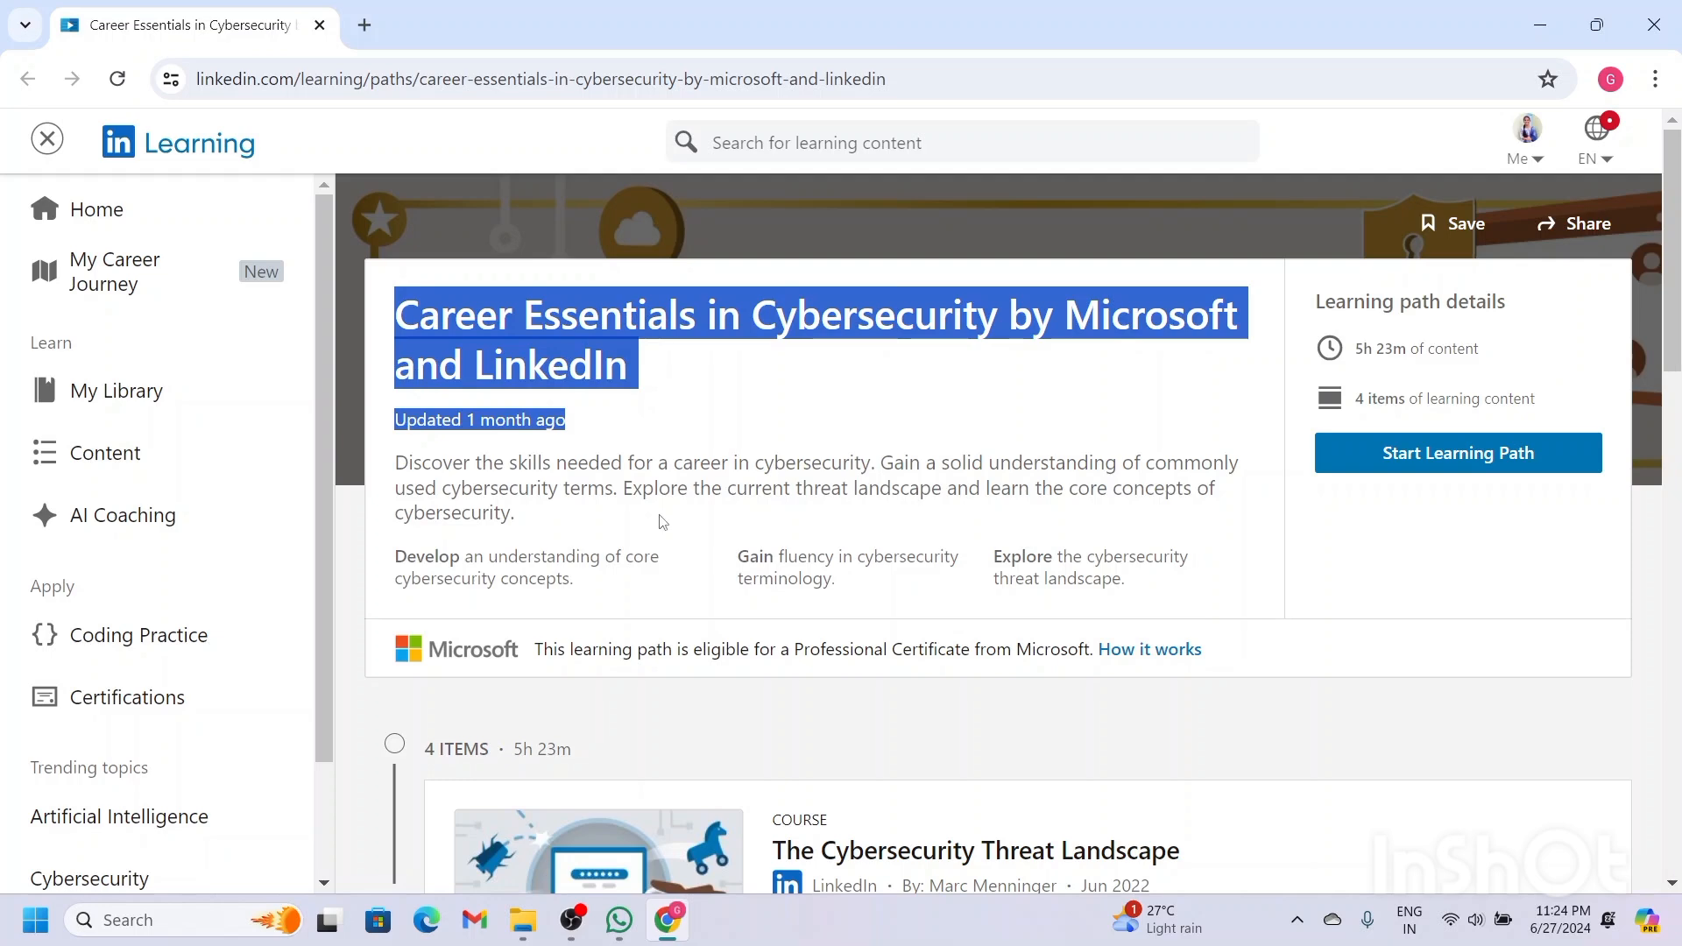
pyautogui.scroll(-3)
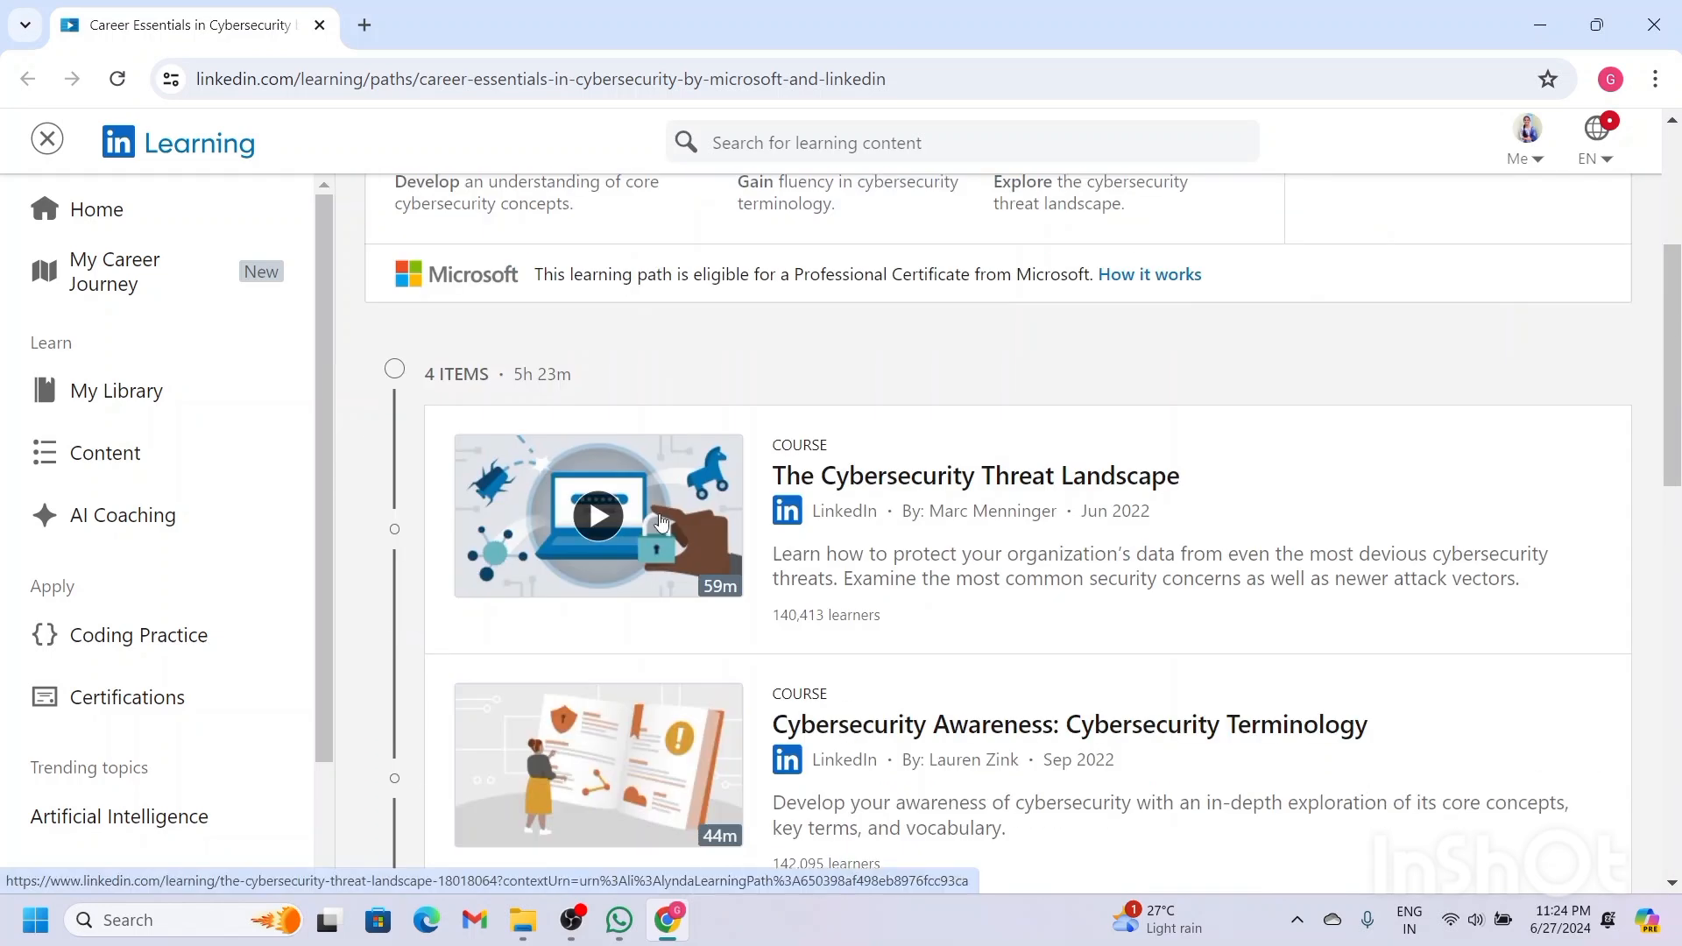
pyautogui.scroll(-3)
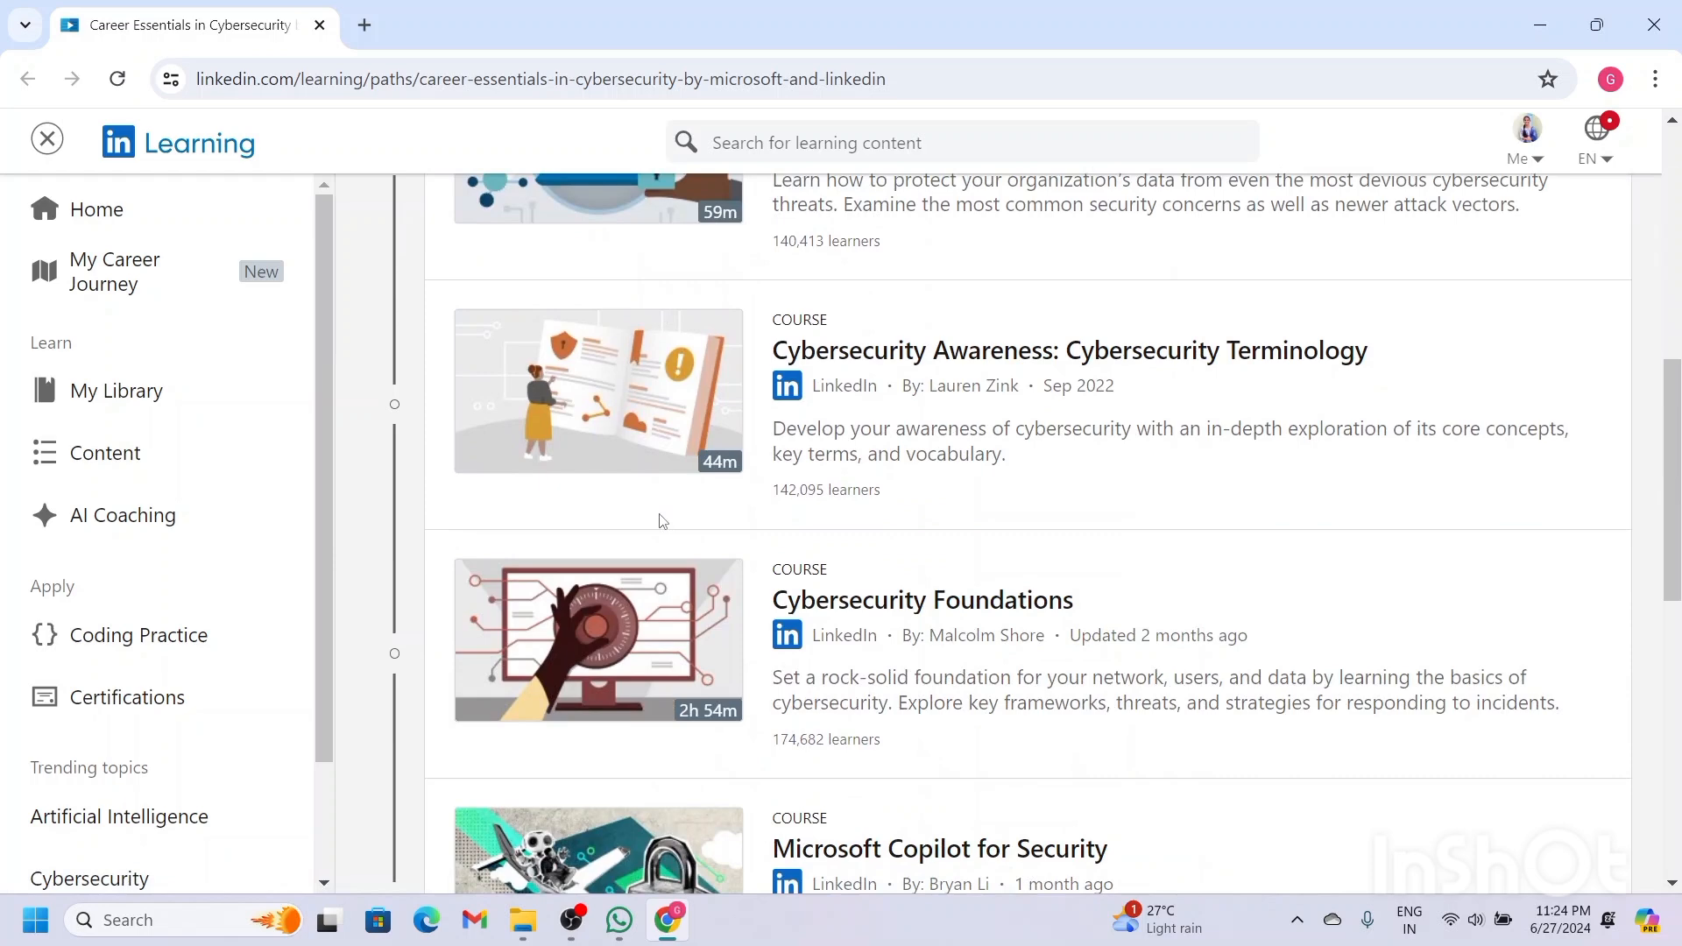
pyautogui.scroll(-3)
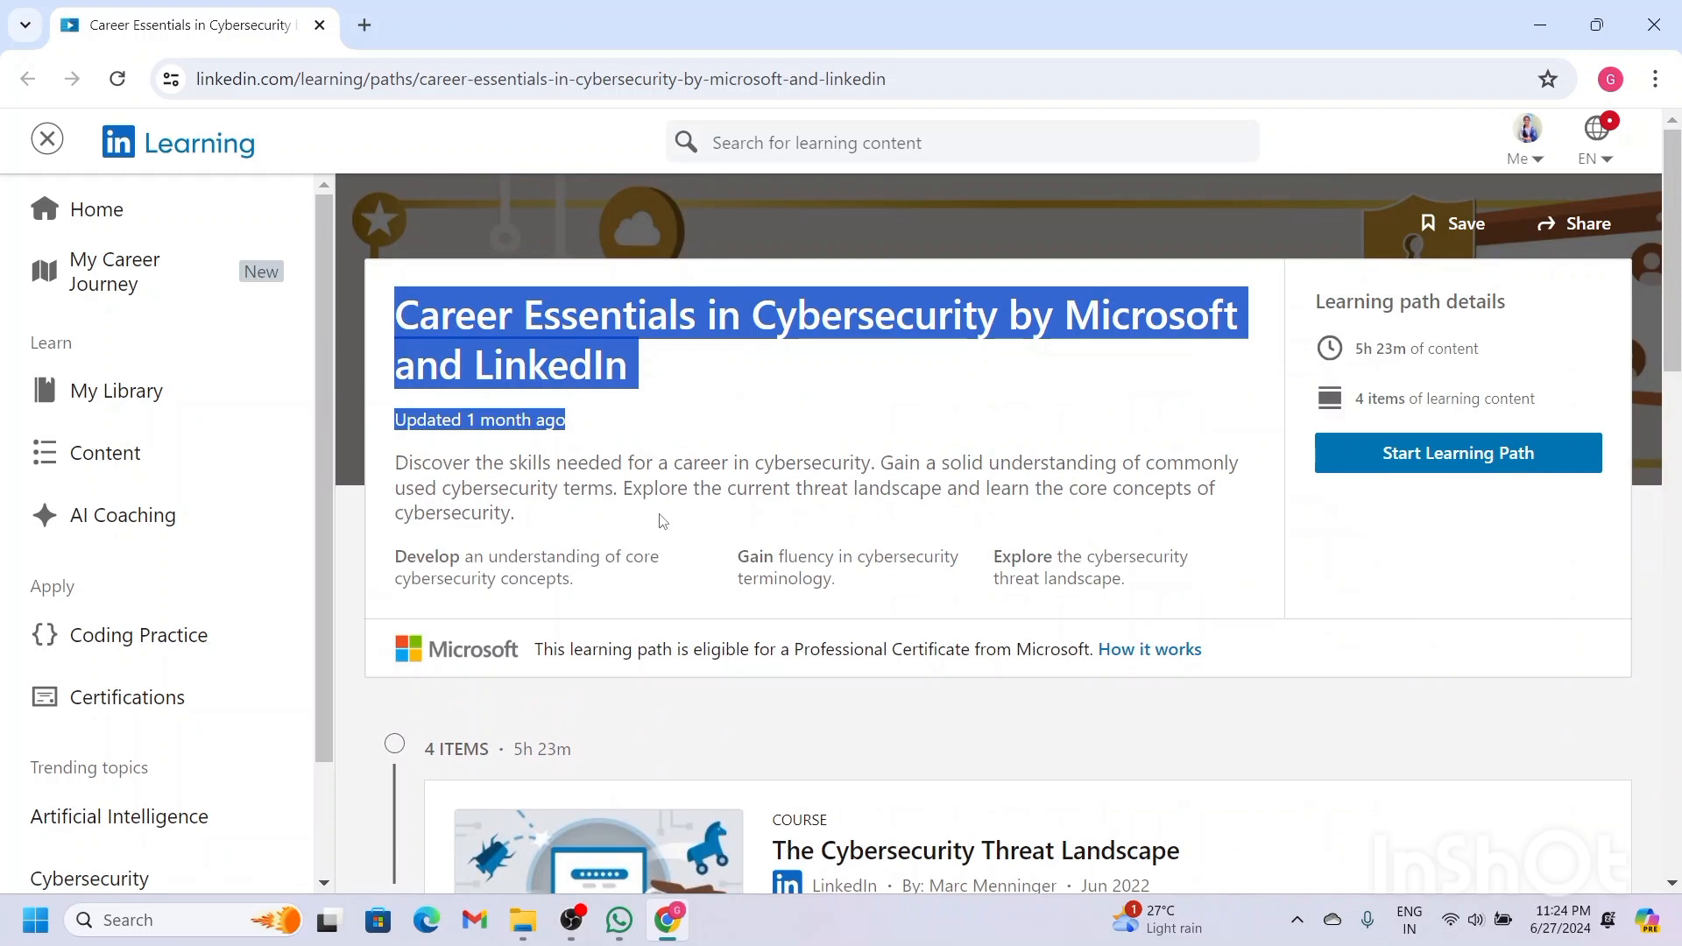
pyautogui.click(702, 386)
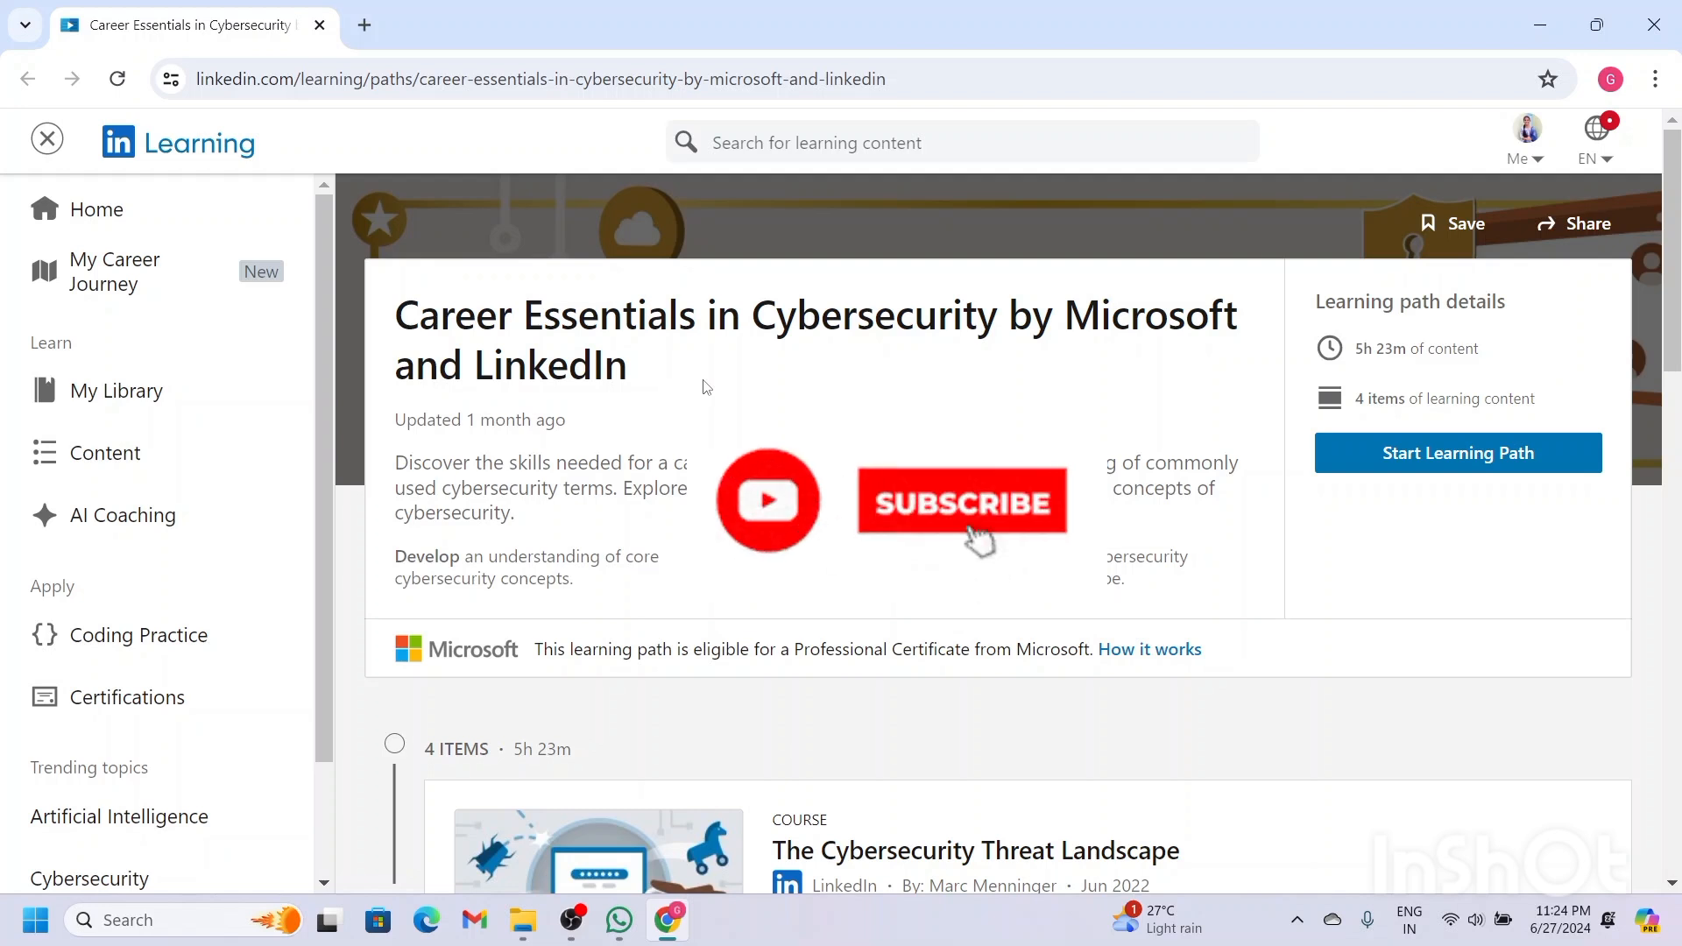
pyautogui.click(961, 502)
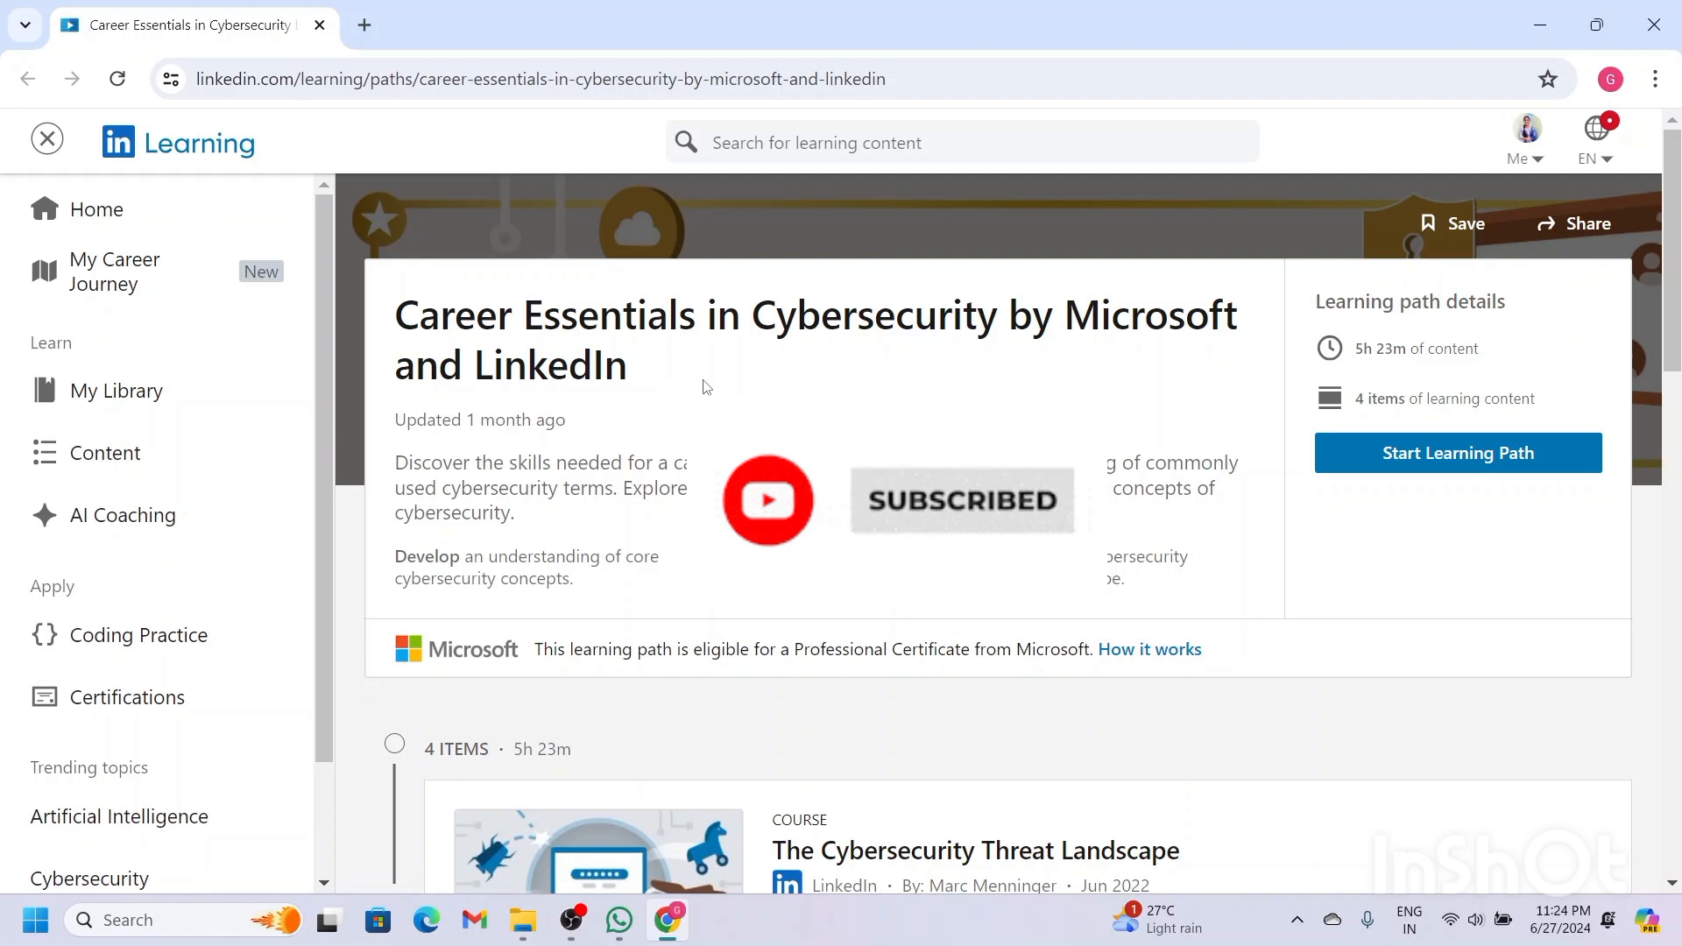